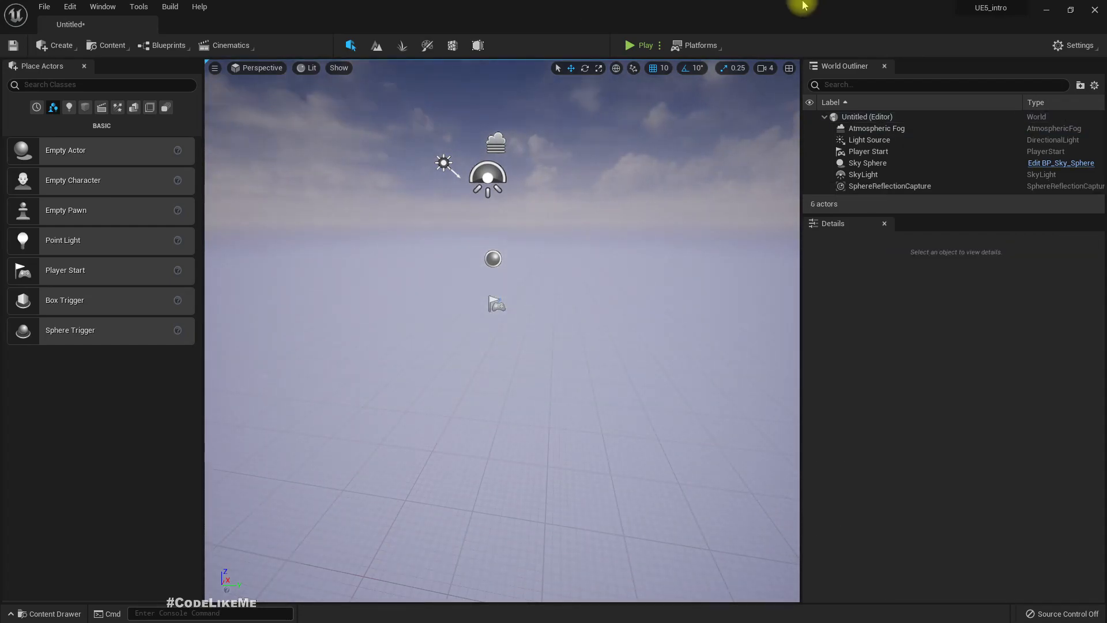
{"action": "mouse_move", "coordinate": [514, 240]}
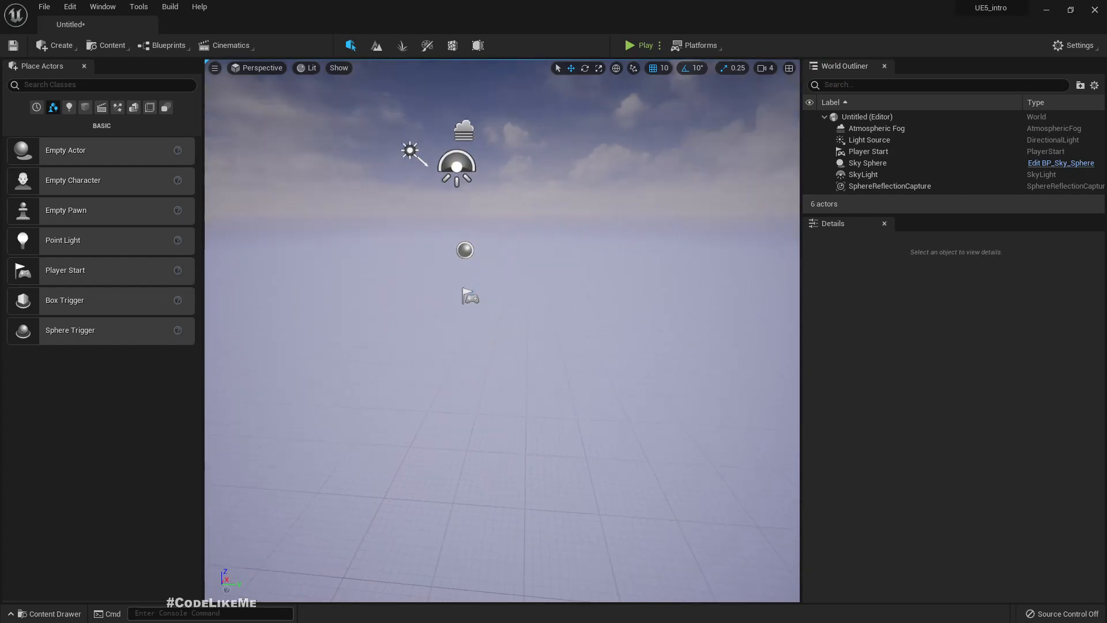
{"action": "mouse_move", "coordinate": [376, 46]}
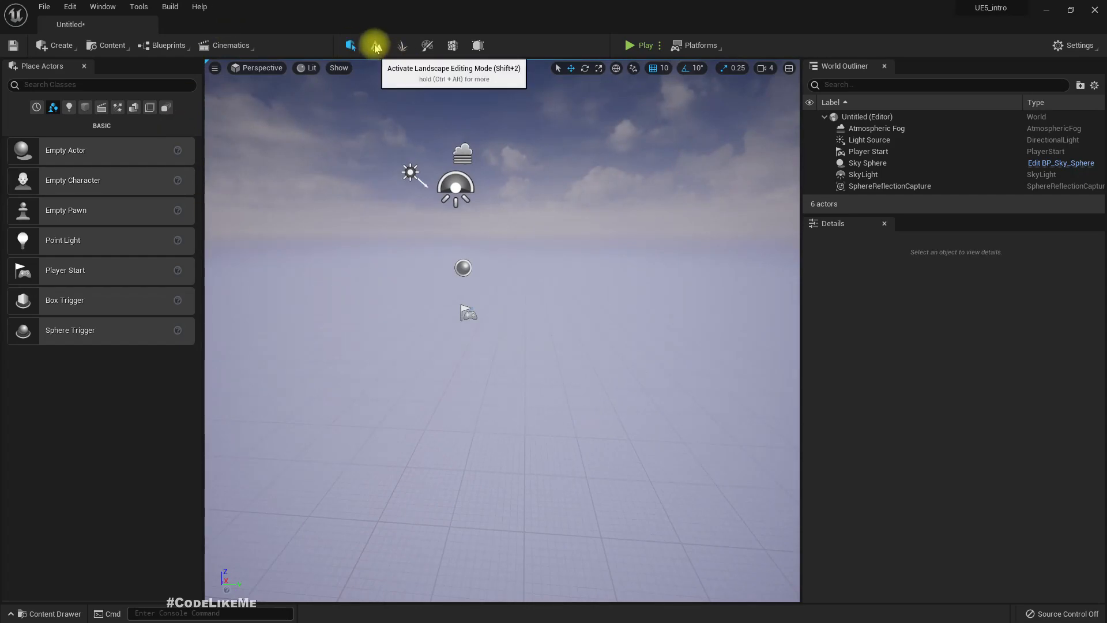
- Switch to Landscape mode and create a landscape with the default New Landscape settings
{"action": "left_click", "coordinate": [376, 45]}
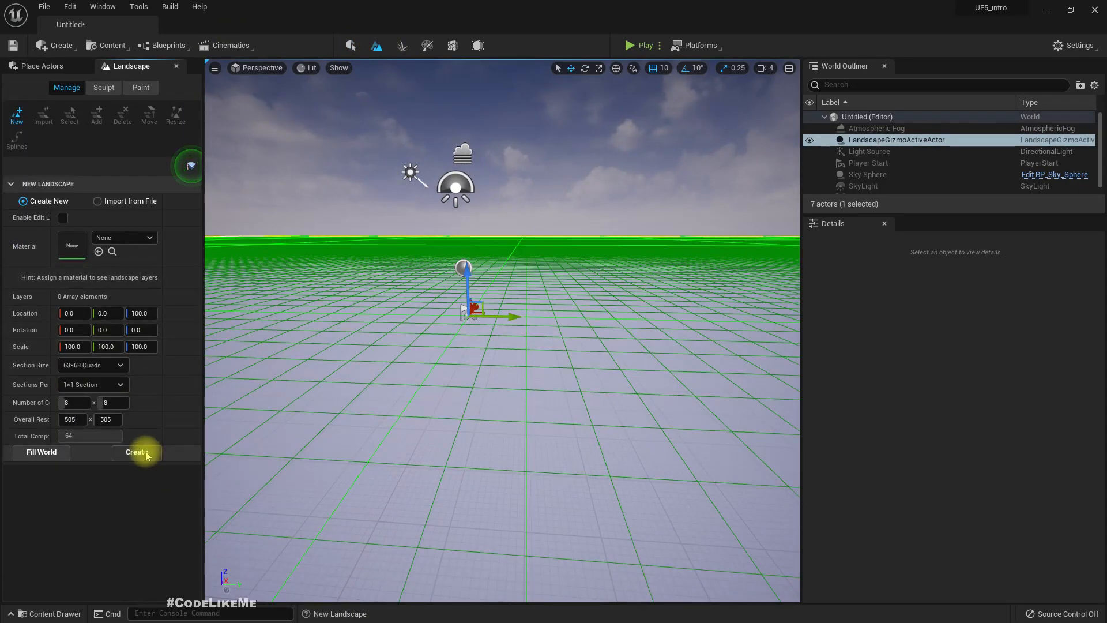
{"action": "left_click", "coordinate": [137, 452]}
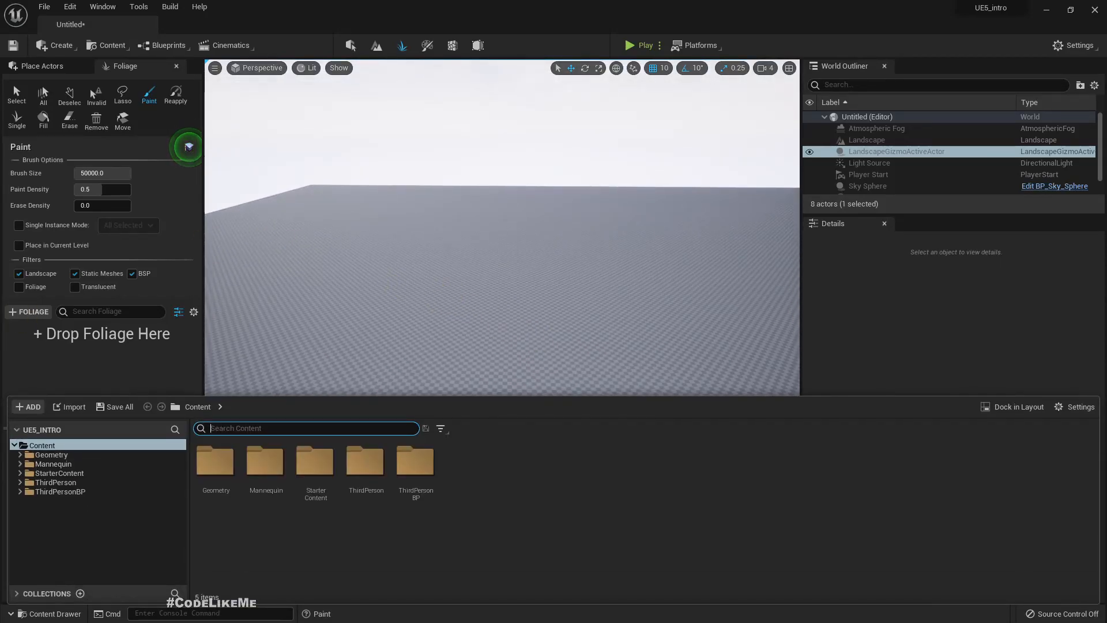
{"action": "mouse_move", "coordinate": [90, 494]}
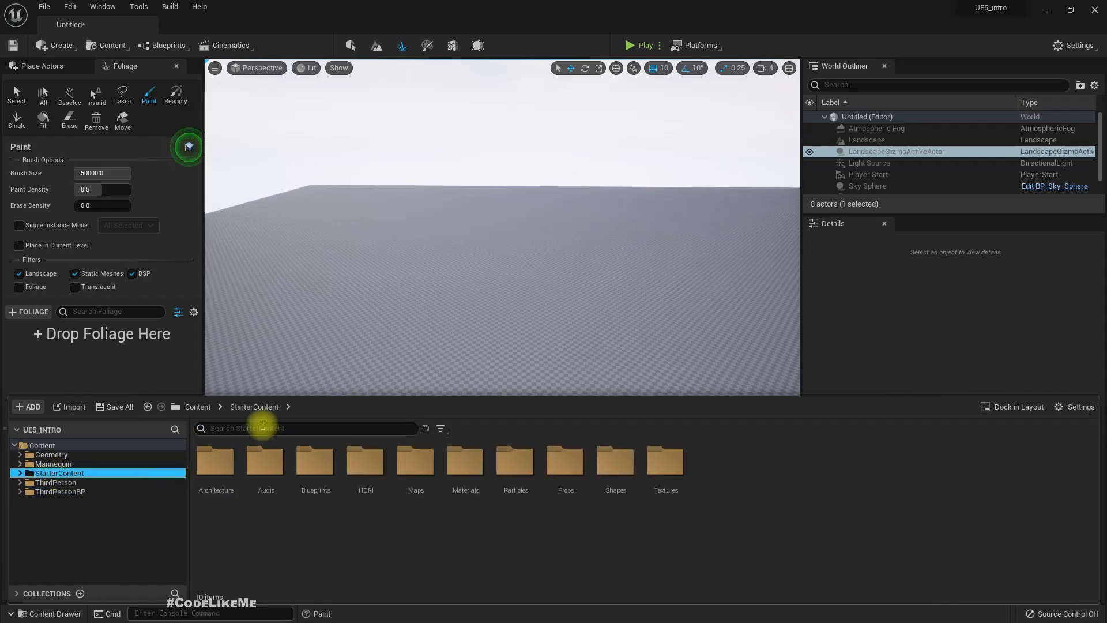
- Search StarterContent for 'static' and open the SM_Rock static mesh
{"action": "type", "text": "static"}
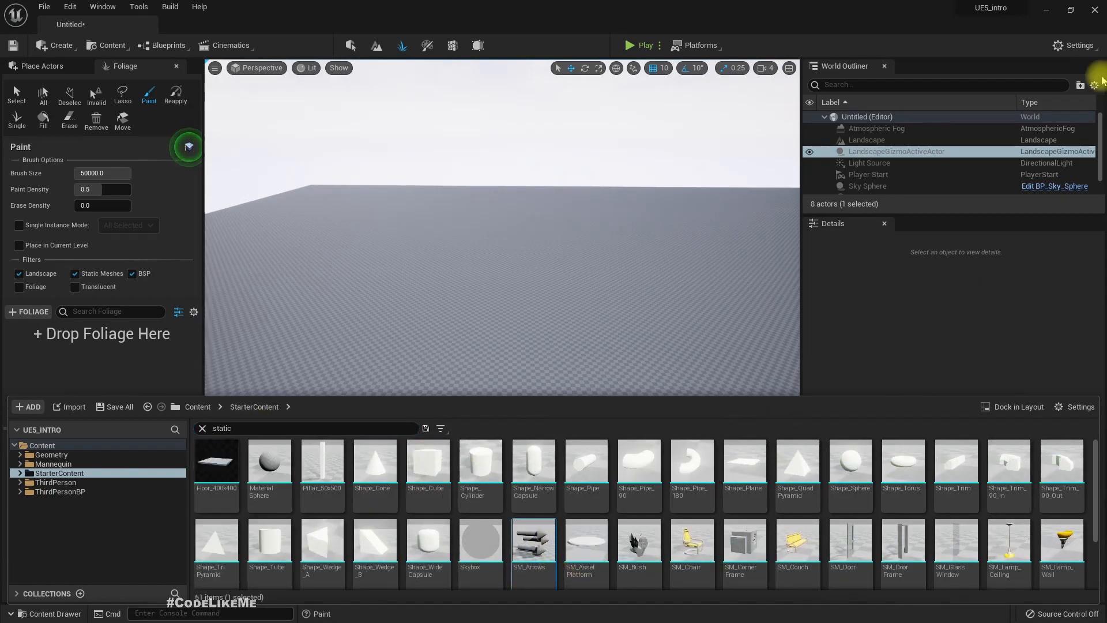
{"action": "mouse_move", "coordinate": [703, 496]}
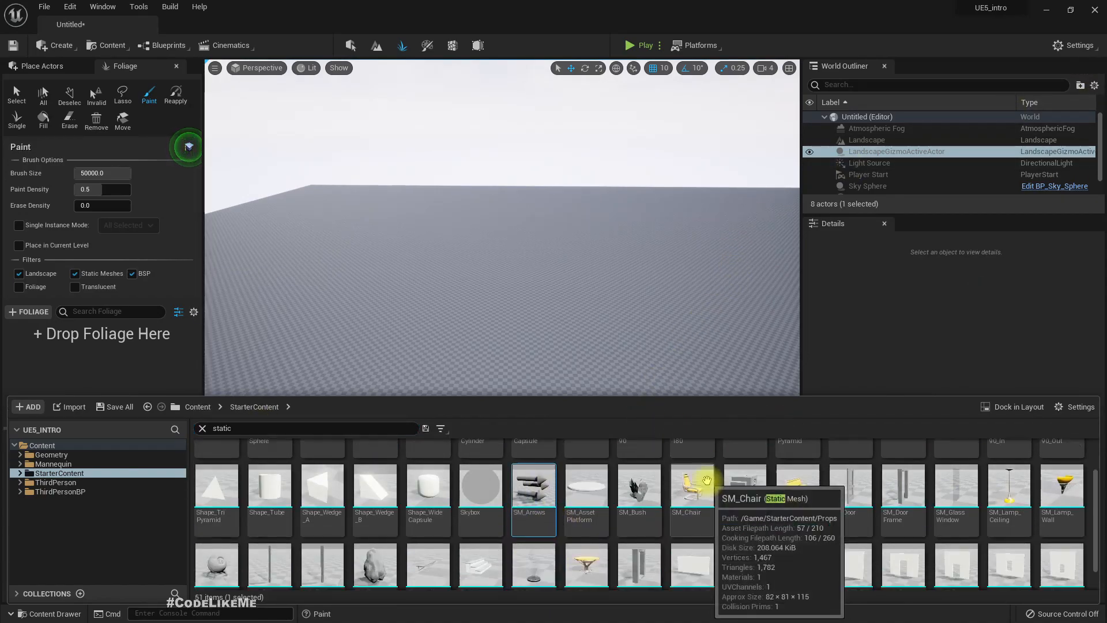
{"action": "left_click", "coordinate": [375, 545]}
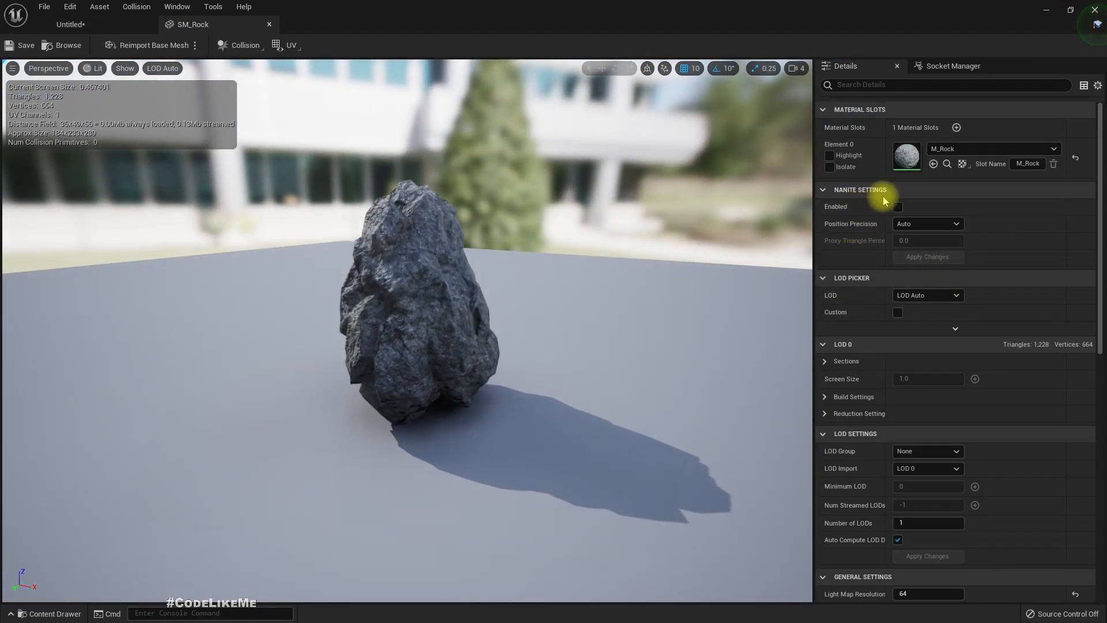
- Check SM_Rock's disabled Nanite setting and Show menu, then return to the Untitled level
{"action": "left_click", "coordinate": [125, 68]}
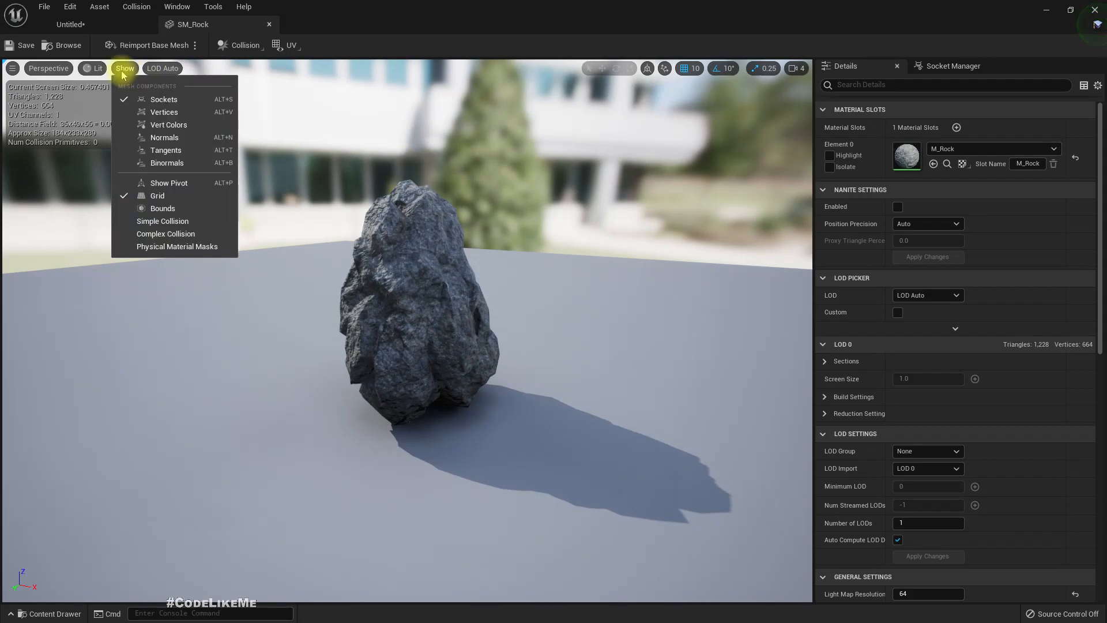
{"action": "left_click", "coordinate": [124, 68]}
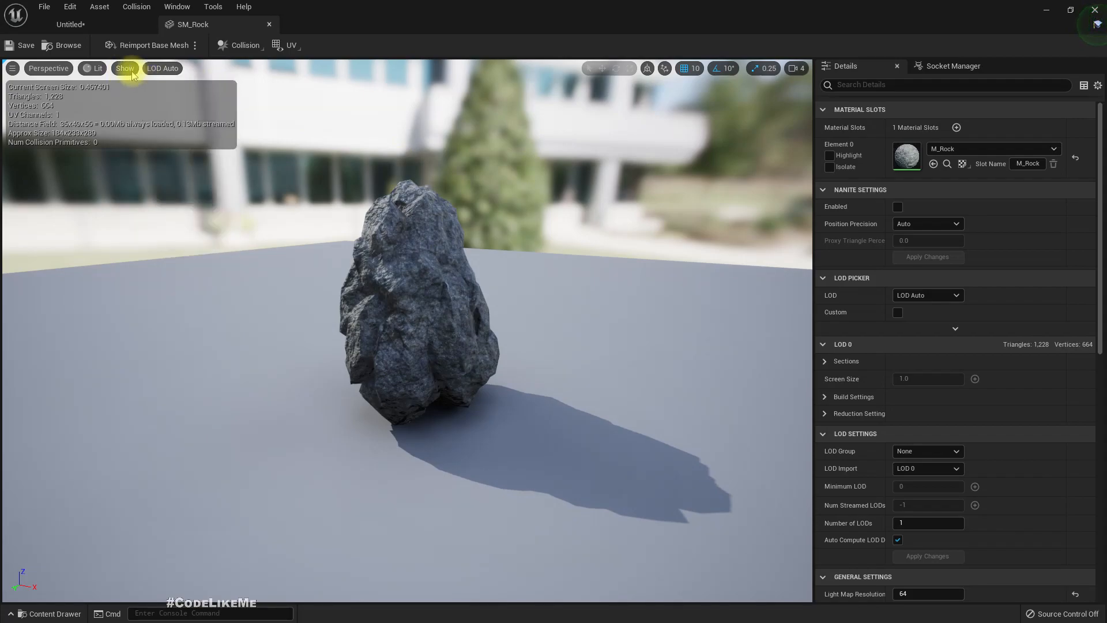
{"action": "left_click", "coordinate": [79, 68]}
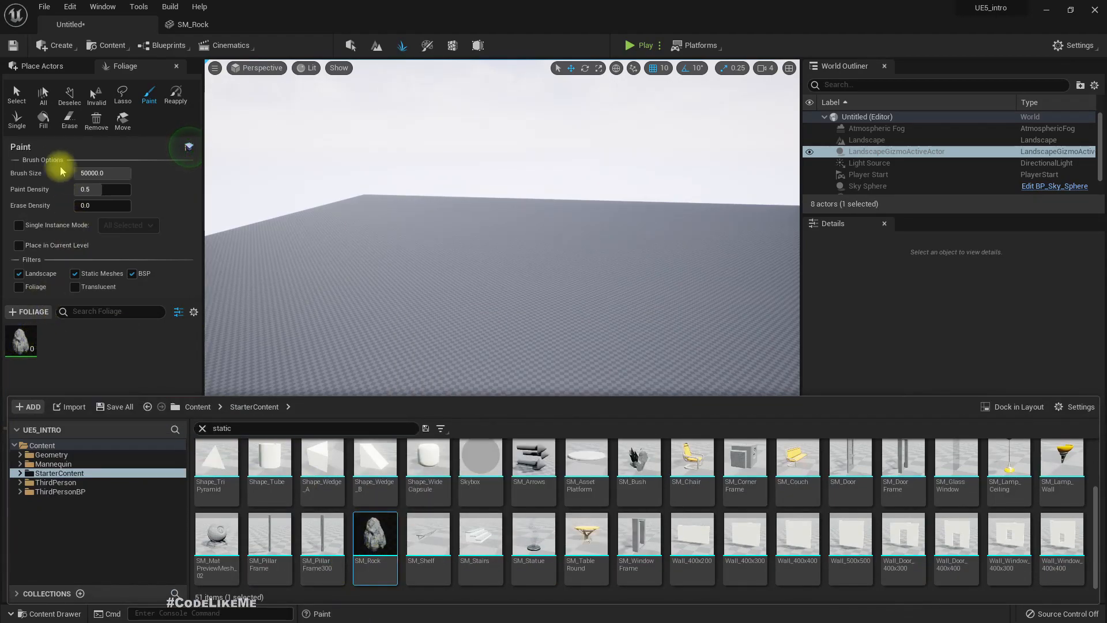
{"action": "mouse_move", "coordinate": [109, 173]}
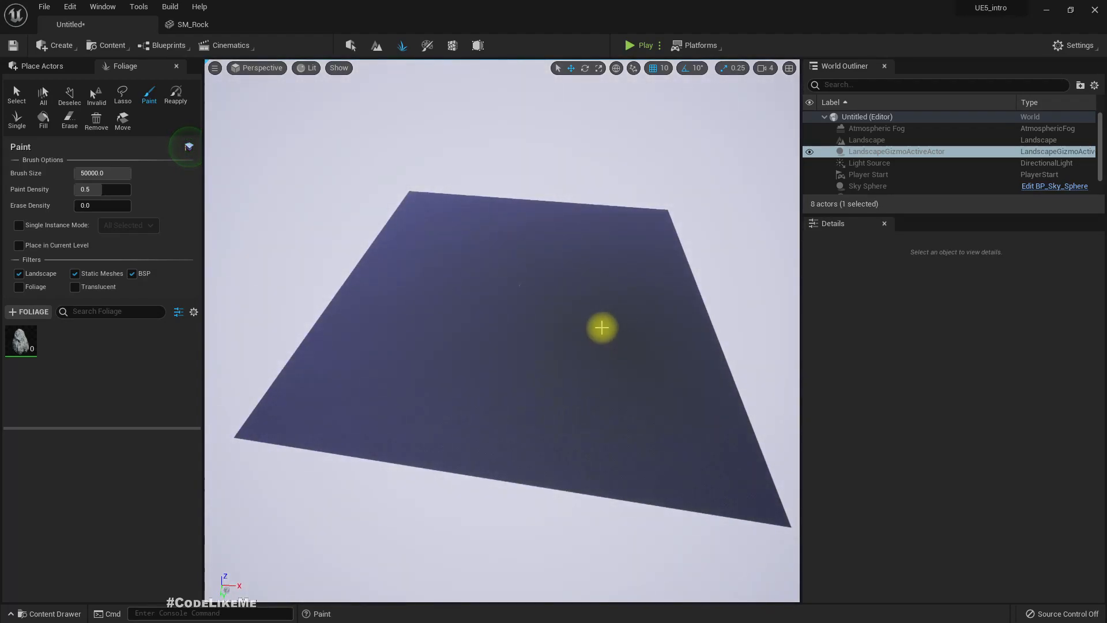
{"action": "mouse_move", "coordinate": [561, 315]}
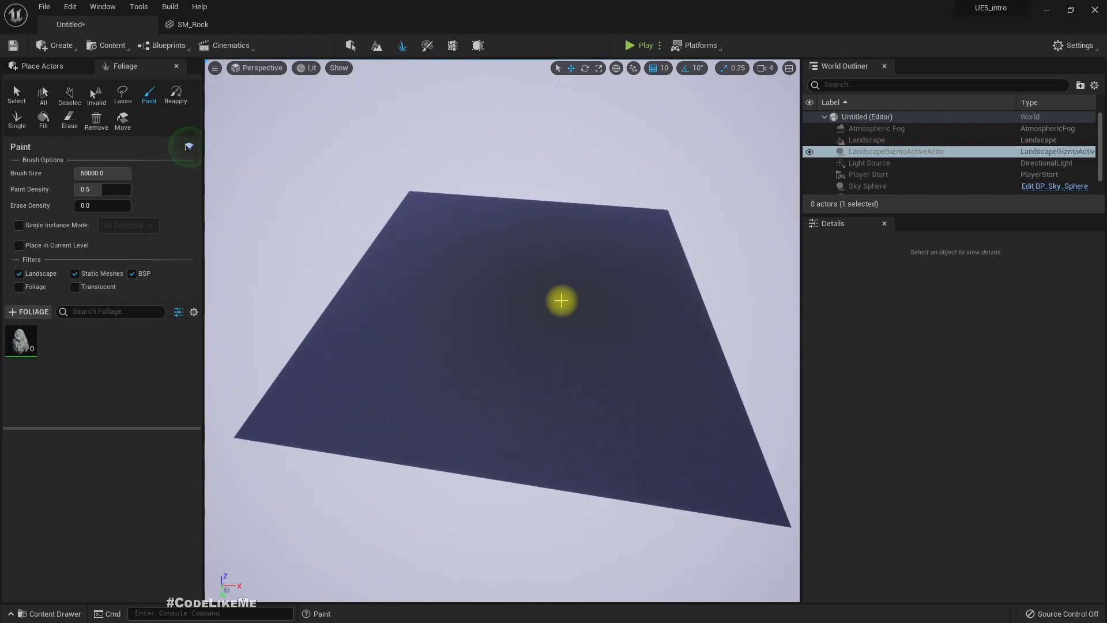
- Run stat FPS and paint about 100K SM_Rock instances across the landscape
{"action": "type", "text": "stat"}
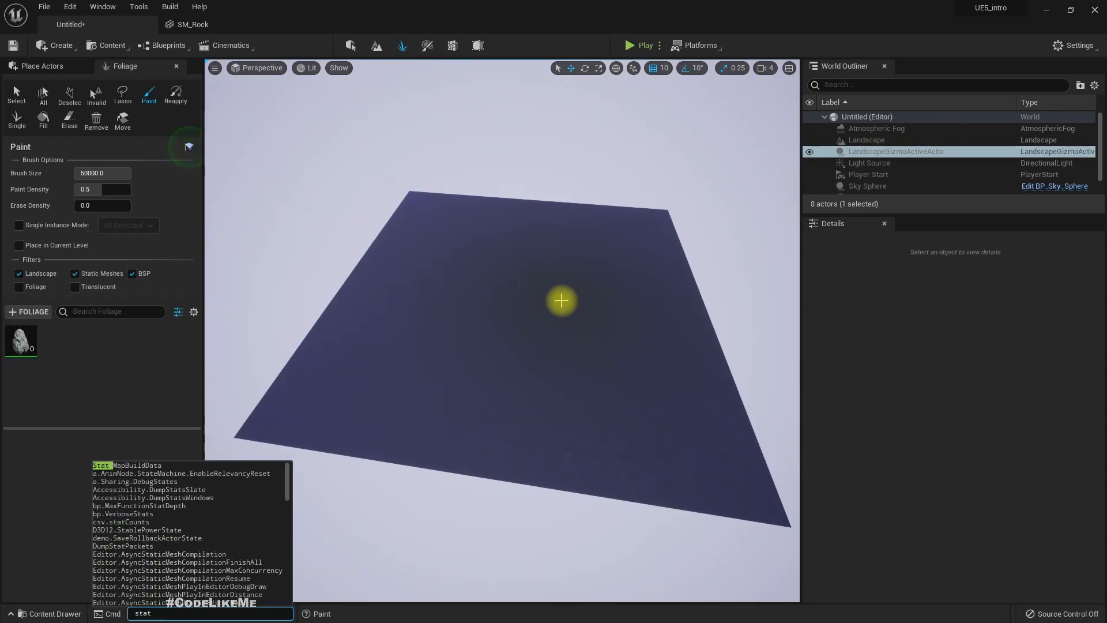
{"action": "key", "text": "Enter"}
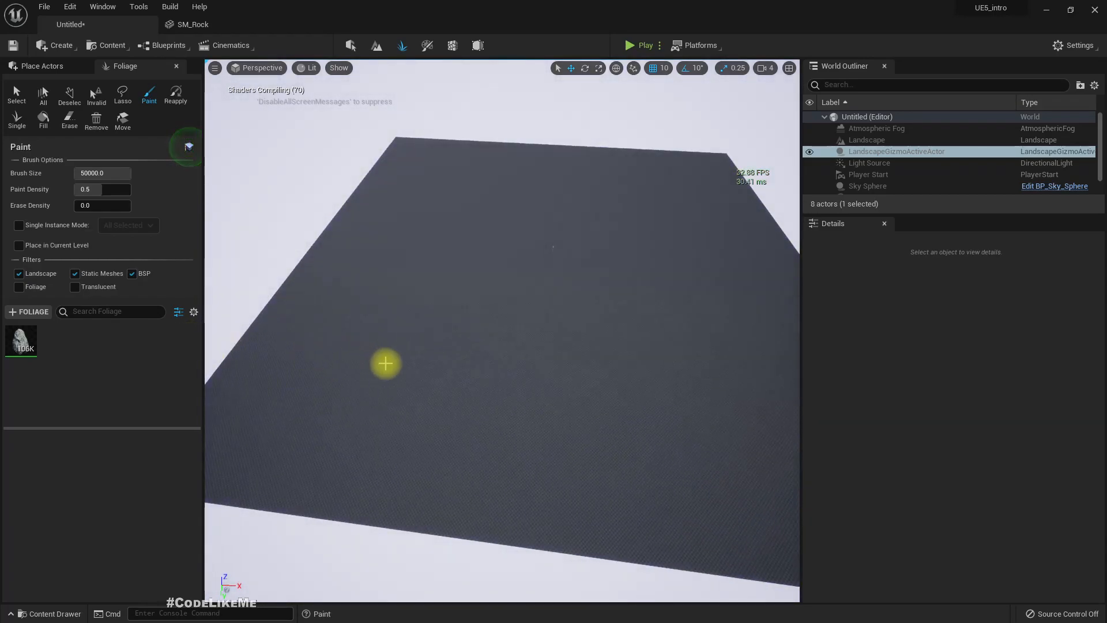
{"action": "left_click", "coordinate": [385, 364]}
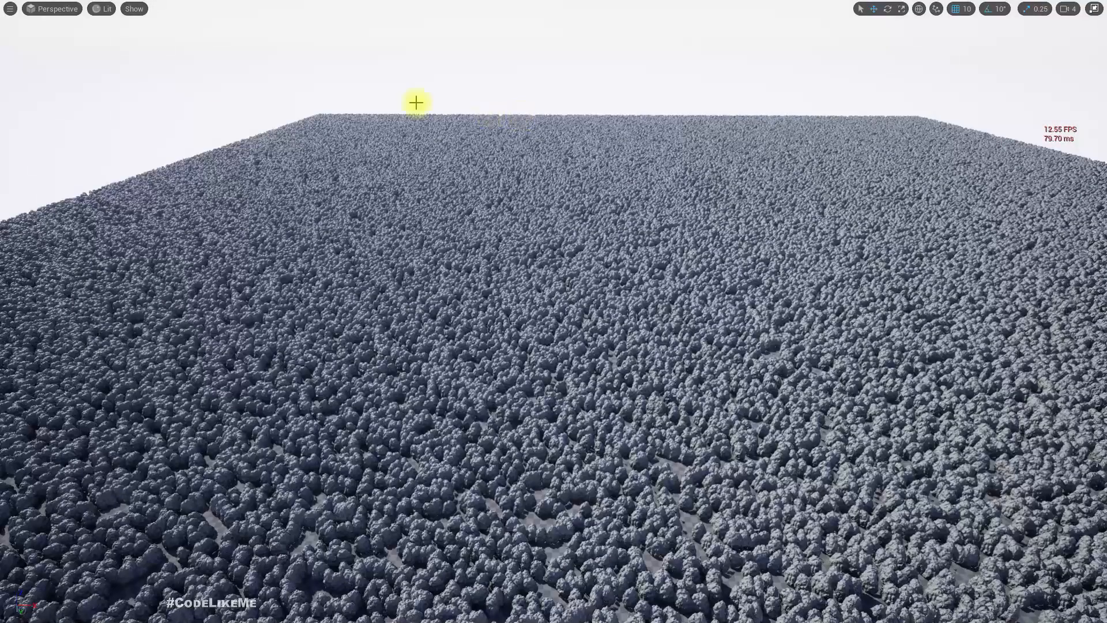
- View the rock landscape with the Nanite Mask, then Triangles visualization
{"action": "left_click", "coordinate": [106, 8]}
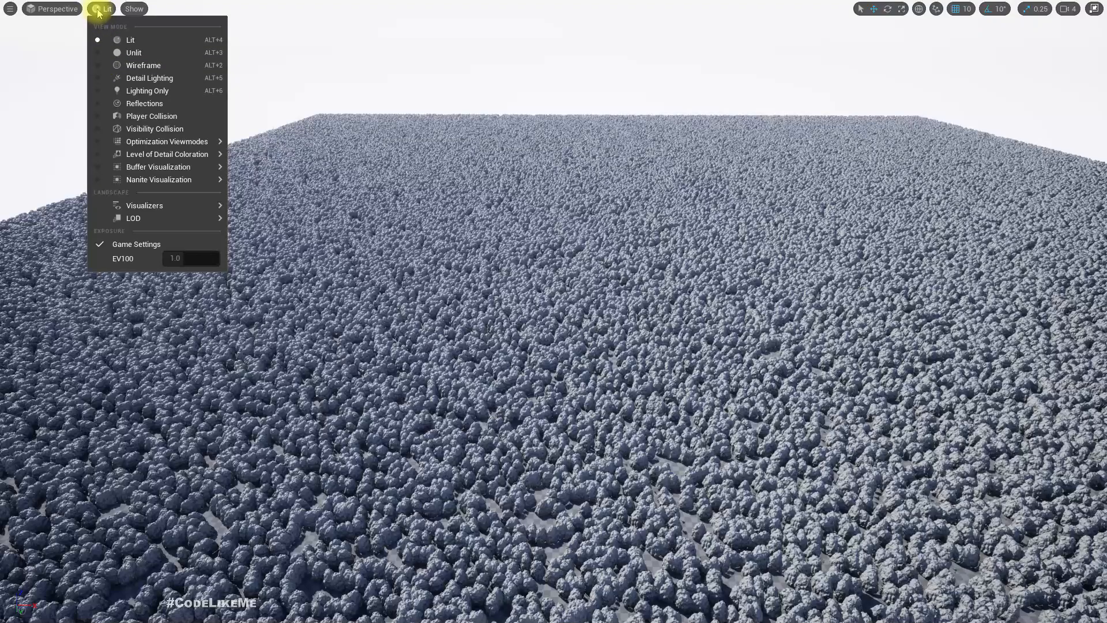
{"action": "mouse_move", "coordinate": [158, 179]}
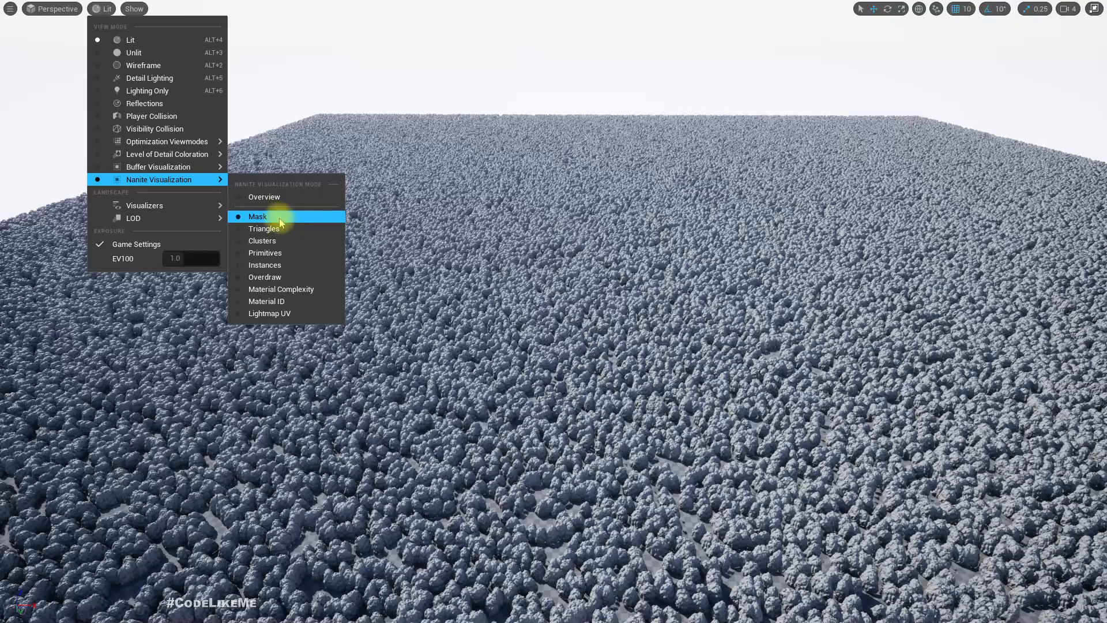
{"action": "left_click", "coordinate": [257, 217]}
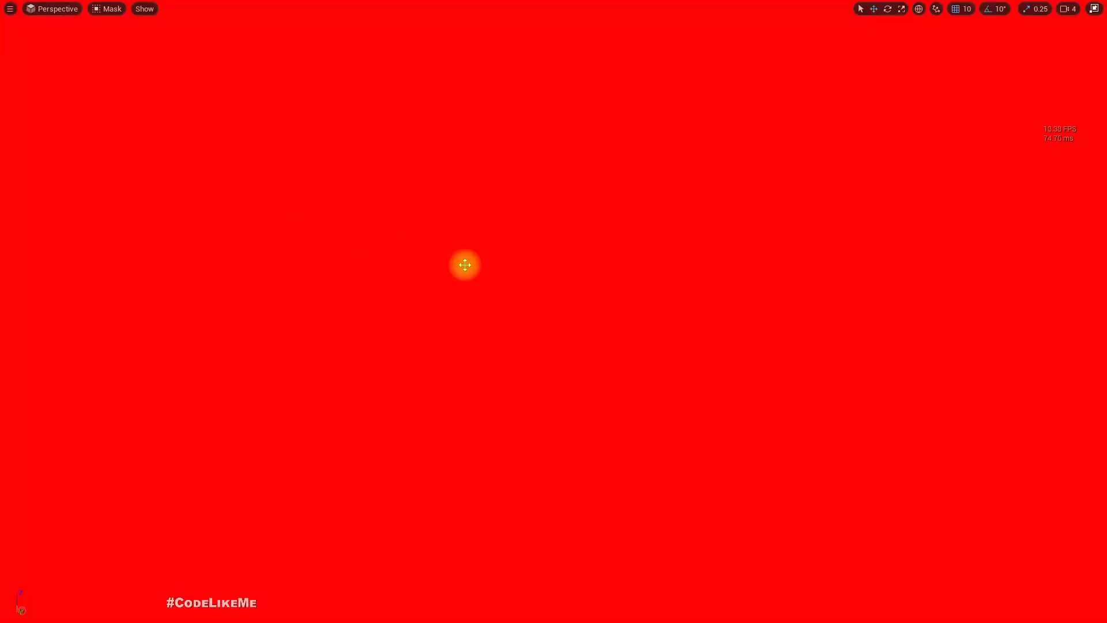
{"action": "left_click", "coordinate": [111, 8]}
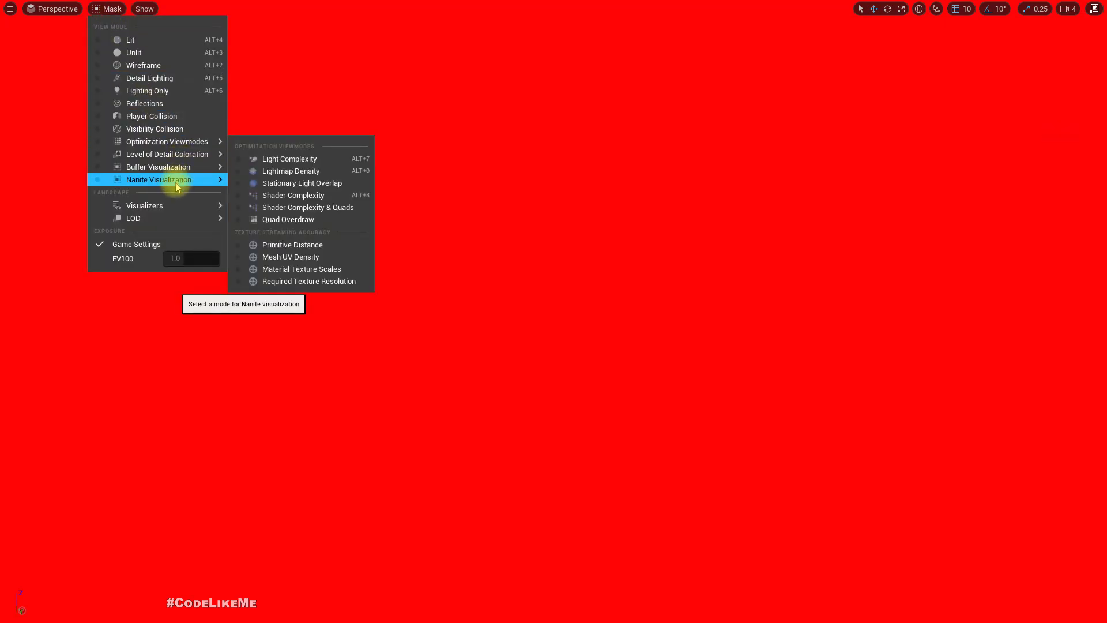
{"action": "left_click", "coordinate": [287, 219]}
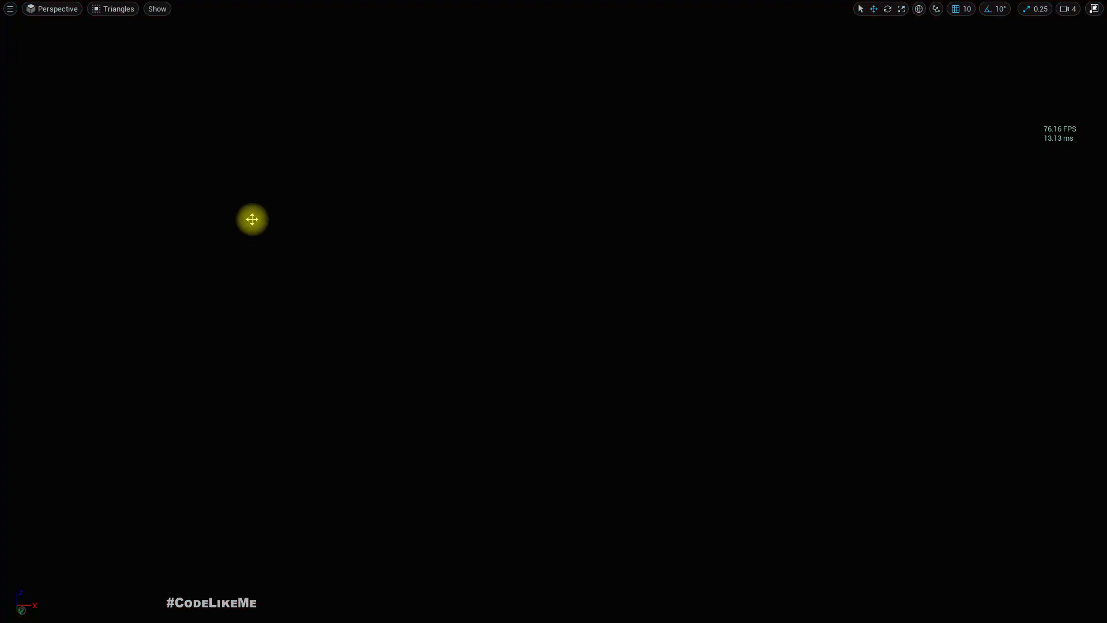
- Return the viewport to Lit mode and restore the editor layout
{"action": "left_click", "coordinate": [118, 9]}
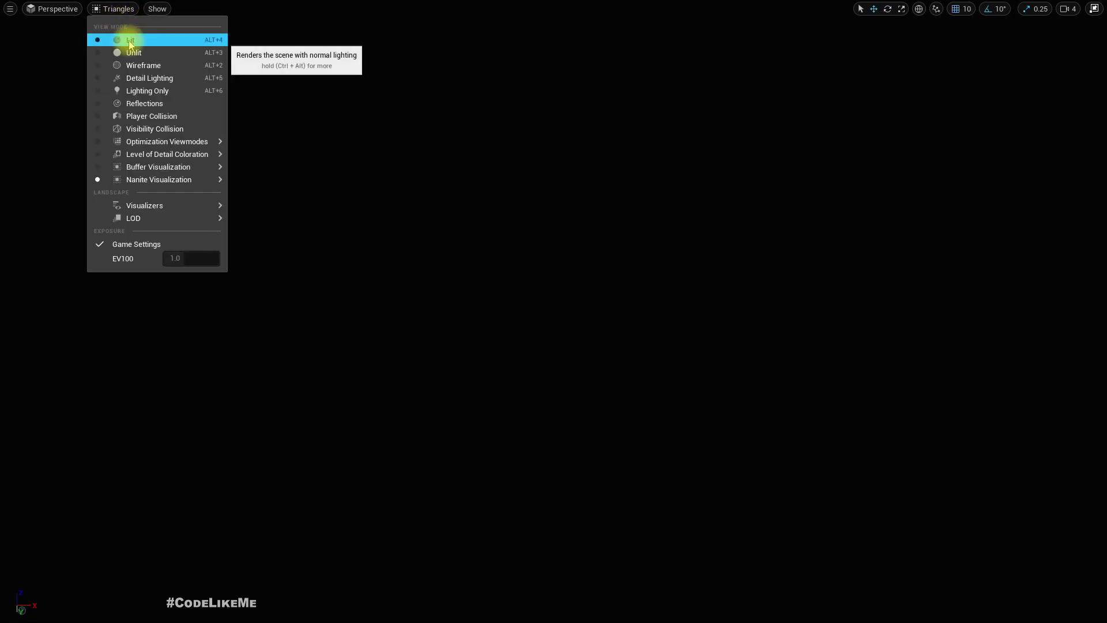
{"action": "left_click", "coordinate": [129, 40]}
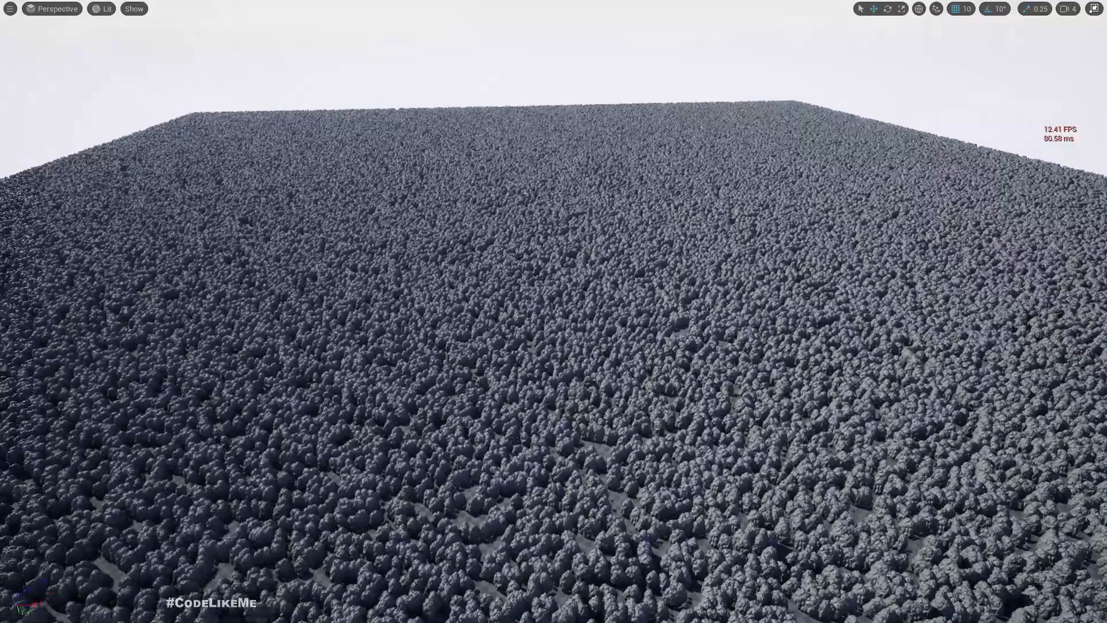
{"action": "left_click", "coordinate": [474, 322]}
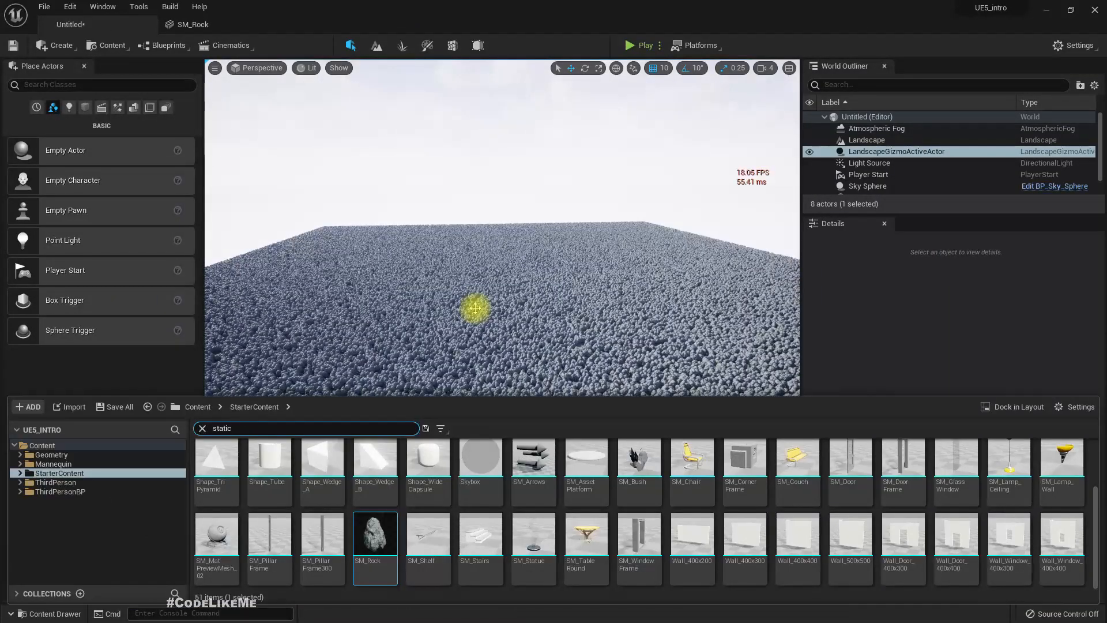
- Enable Nanite on SM_Rock from its Content Drawer context menu, reaching about 28 FPS
{"action": "right_click", "coordinate": [375, 535]}
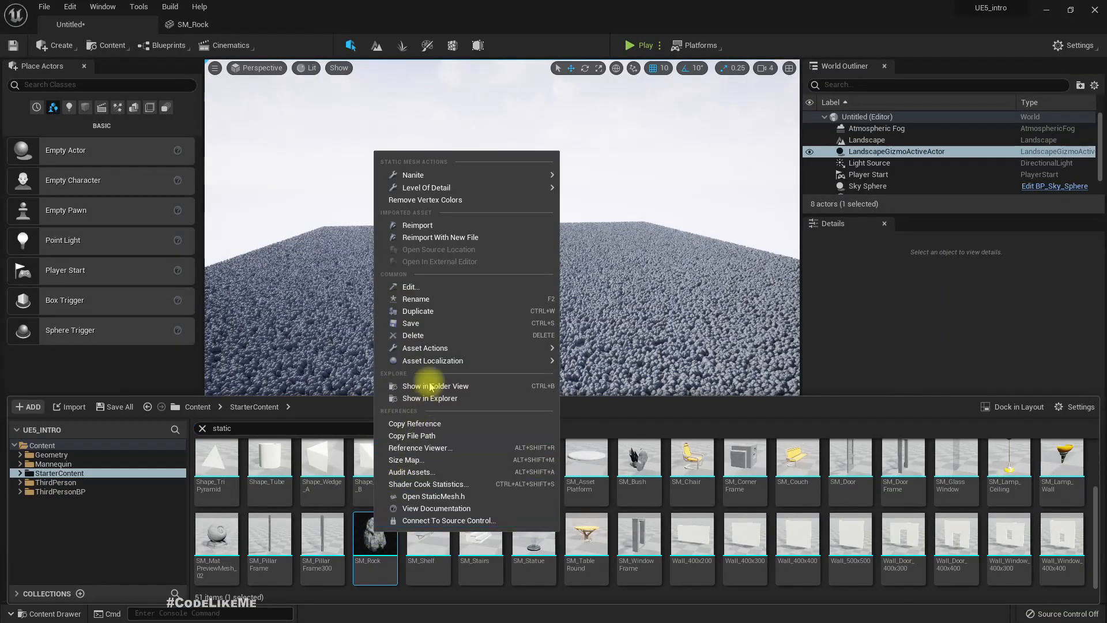
{"action": "mouse_move", "coordinate": [436, 179]}
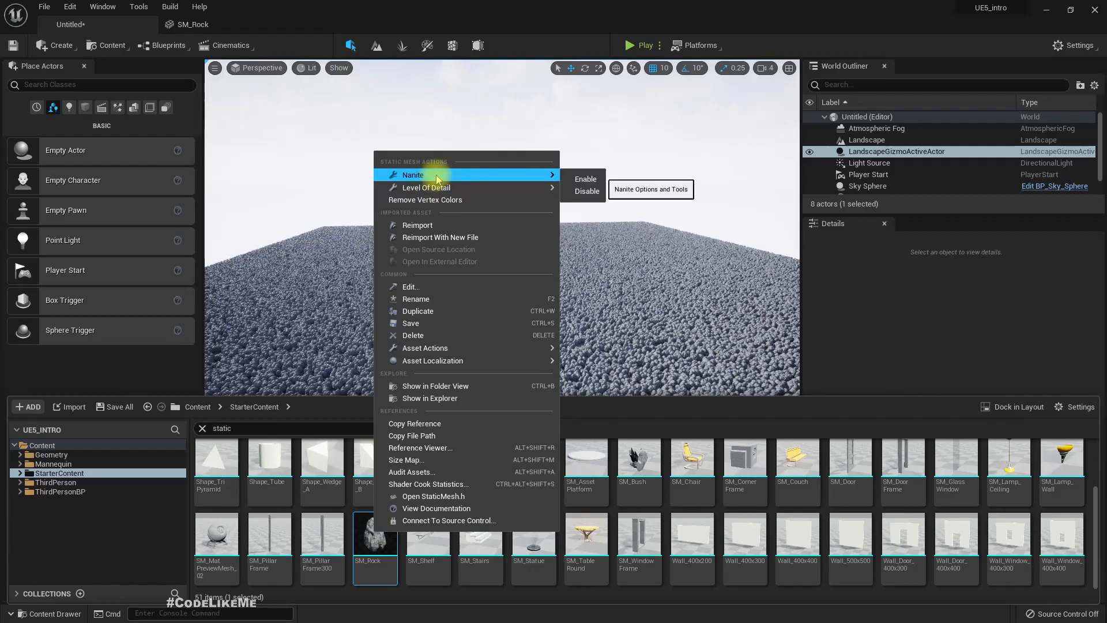
{"action": "mouse_move", "coordinate": [585, 179]}
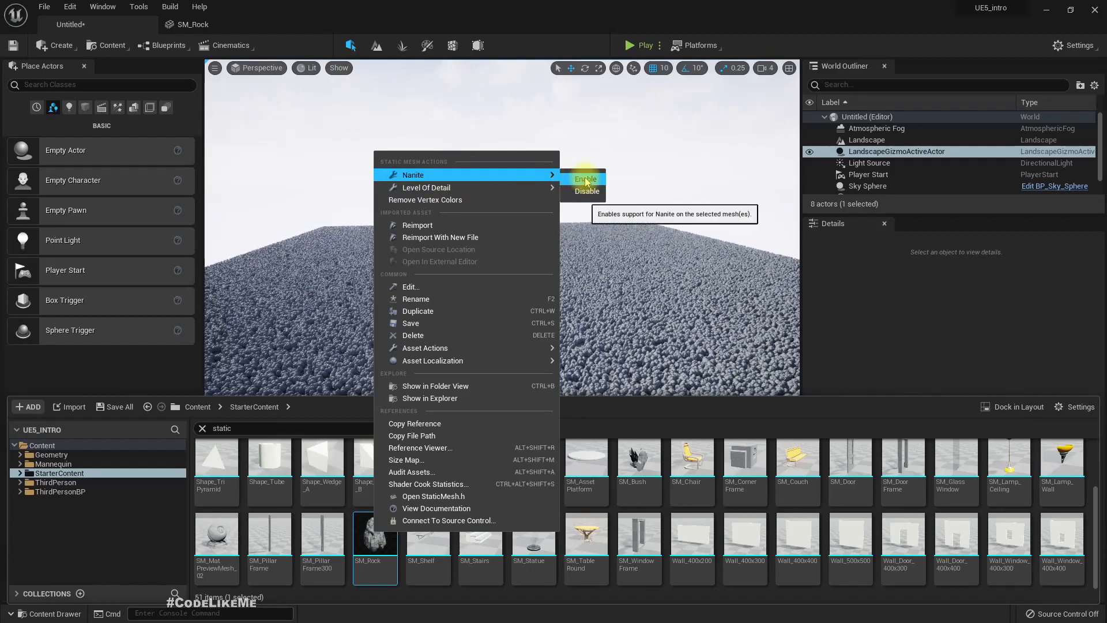
{"action": "left_click", "coordinate": [586, 179]}
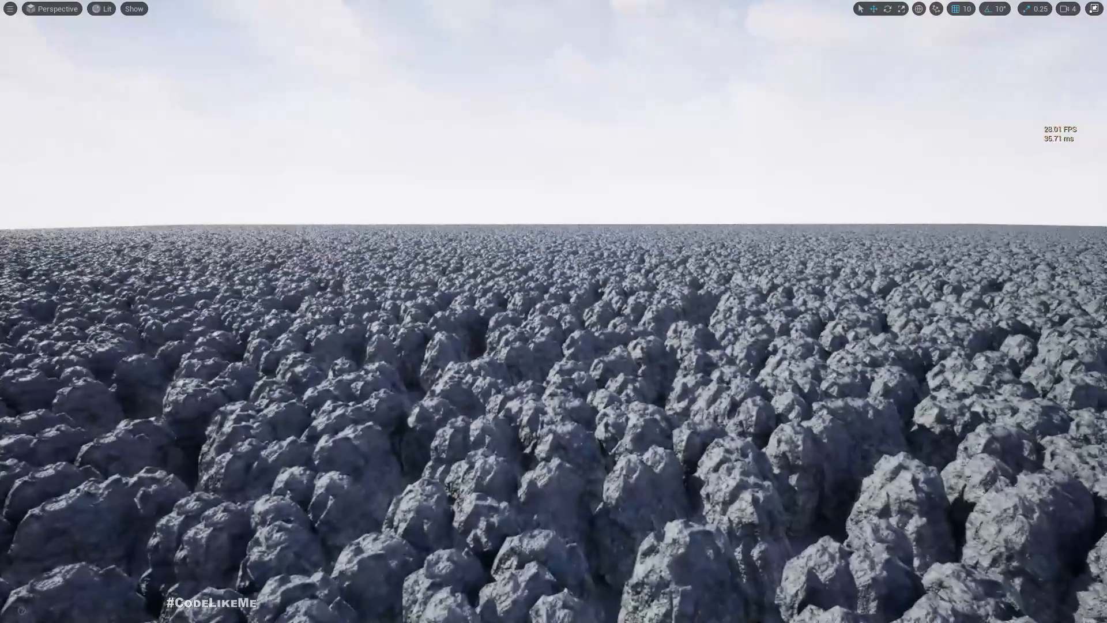
{"action": "left_click", "coordinate": [106, 9]}
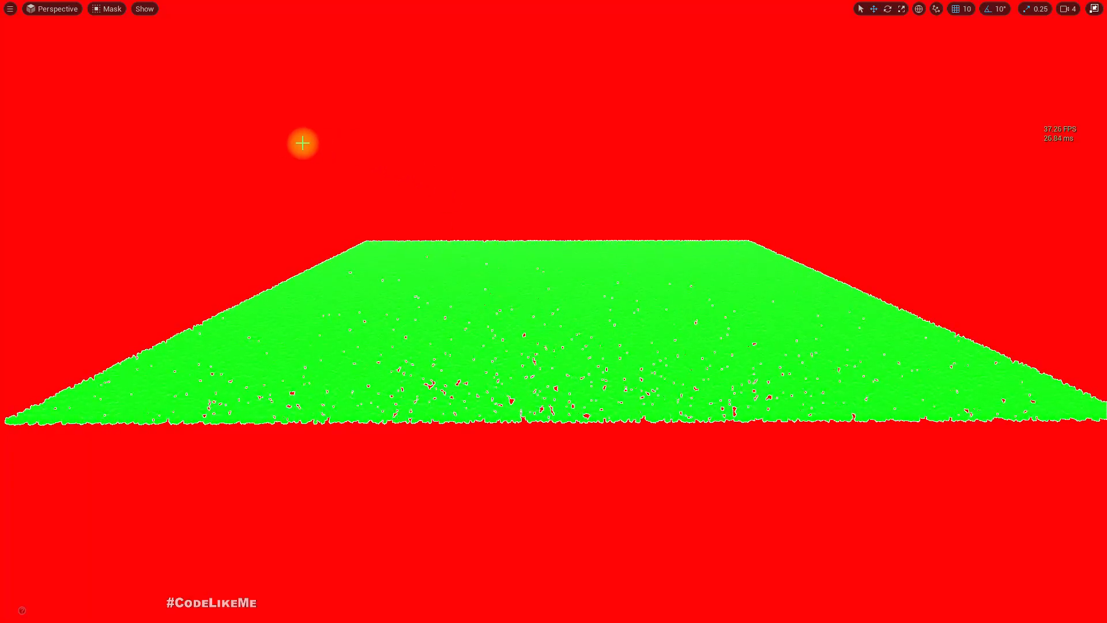
{"action": "left_click", "coordinate": [107, 8]}
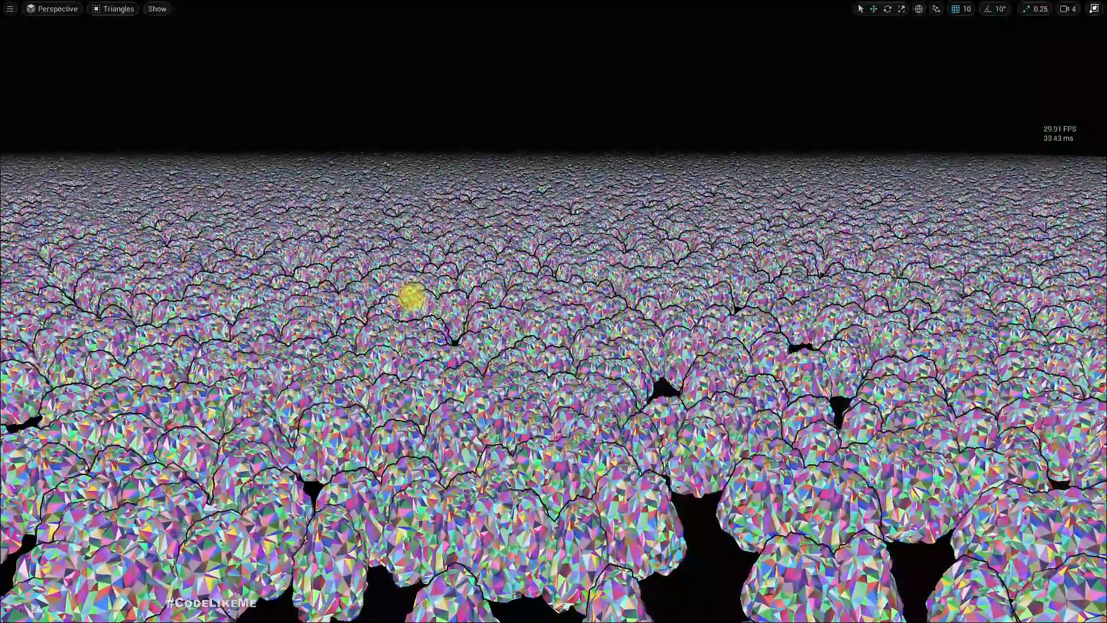
{"action": "left_click", "coordinate": [114, 8]}
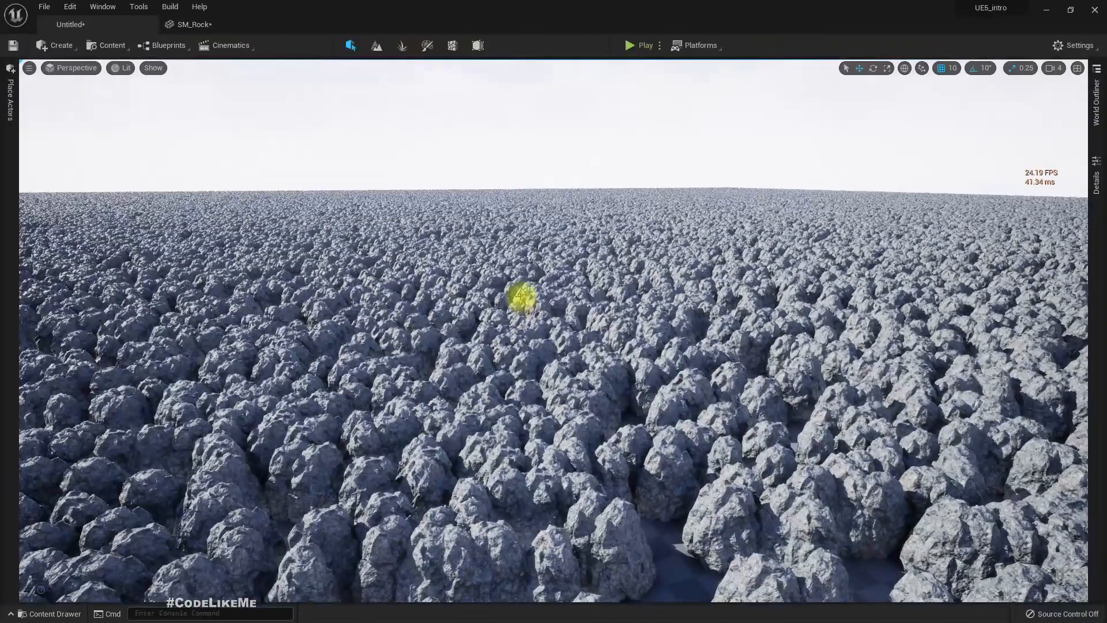
- Disable Nanite on SM_Rock via the Content Drawer, dropping below 20 FPS
{"action": "left_click", "coordinate": [44, 614]}
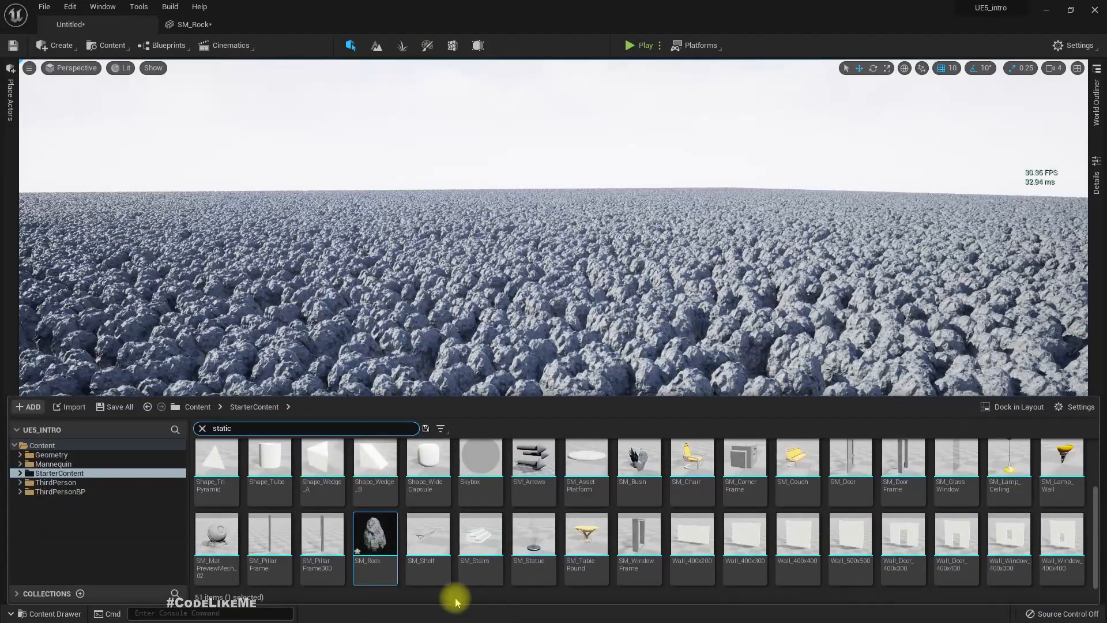
{"action": "right_click", "coordinate": [374, 534]}
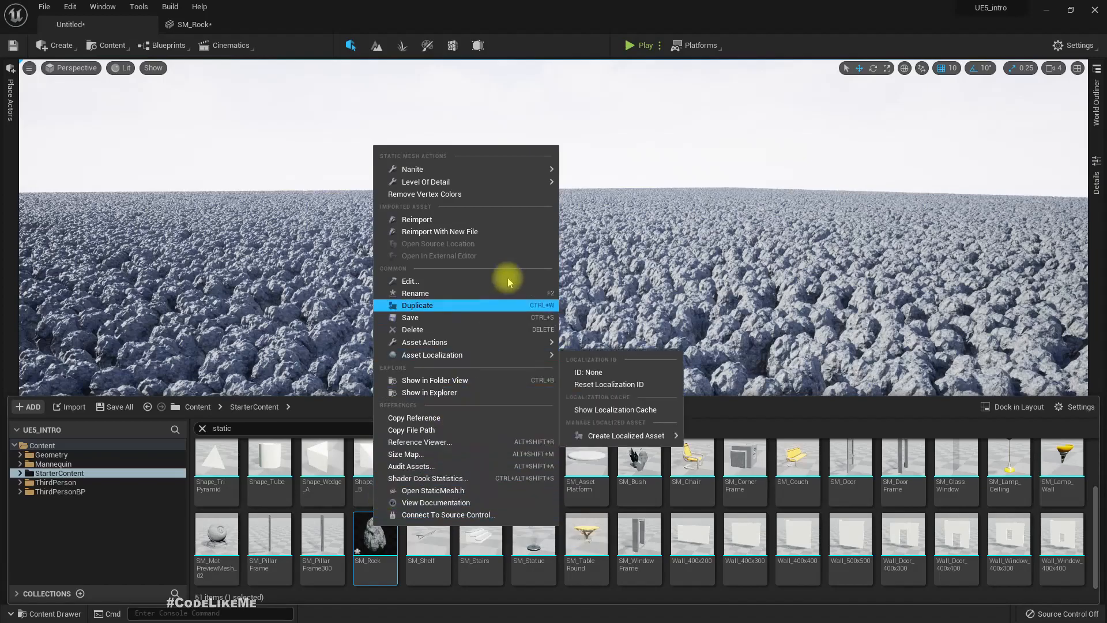
{"action": "mouse_move", "coordinate": [436, 169]}
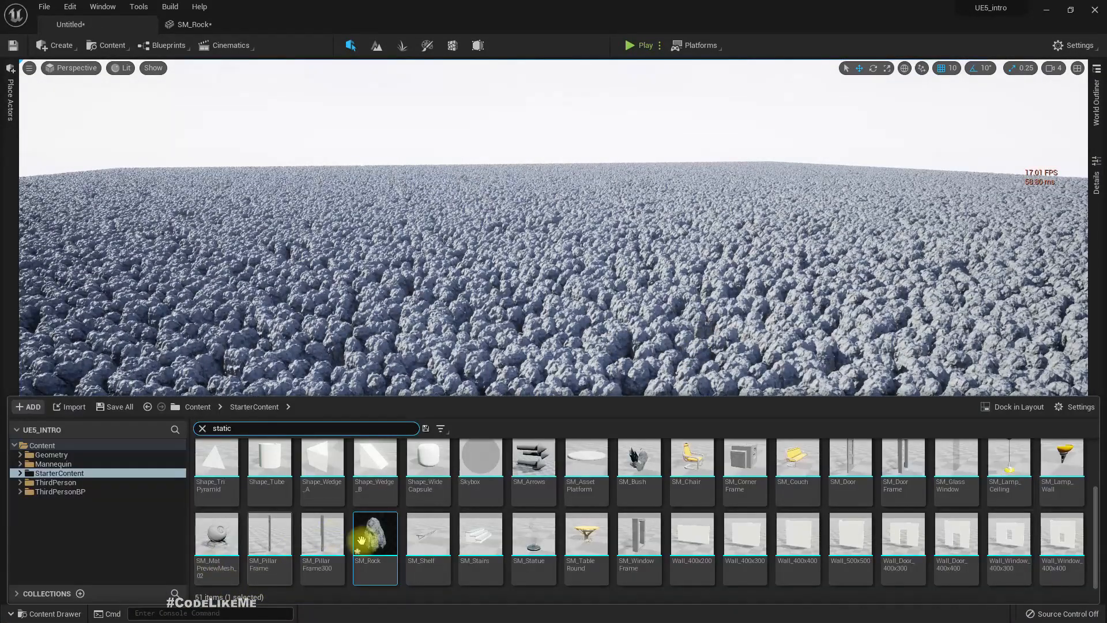
{"action": "right_click", "coordinate": [375, 534]}
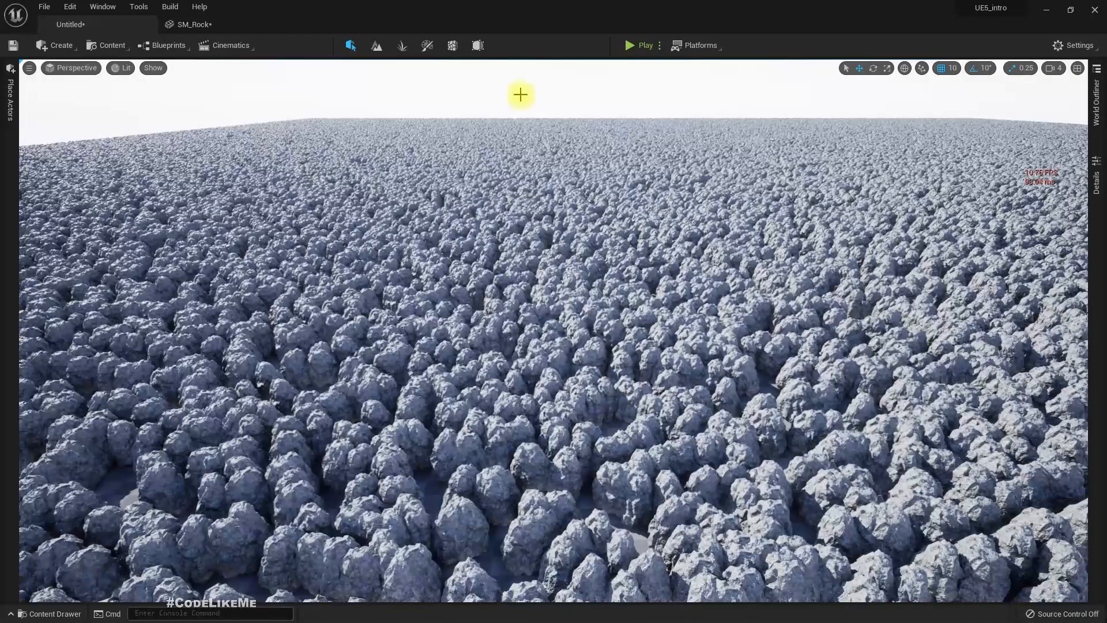
- Set SM_Rock to 3 LODs and preview it at LOD 1 and LOD 2
{"action": "left_click", "coordinate": [198, 24]}
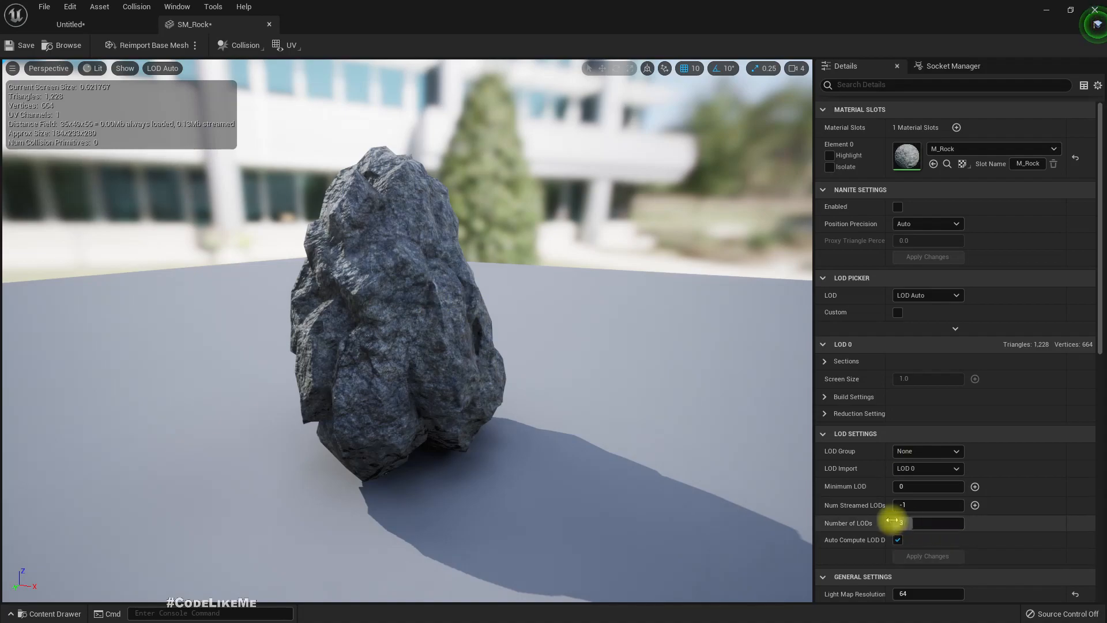
{"action": "left_click", "coordinate": [927, 522]}
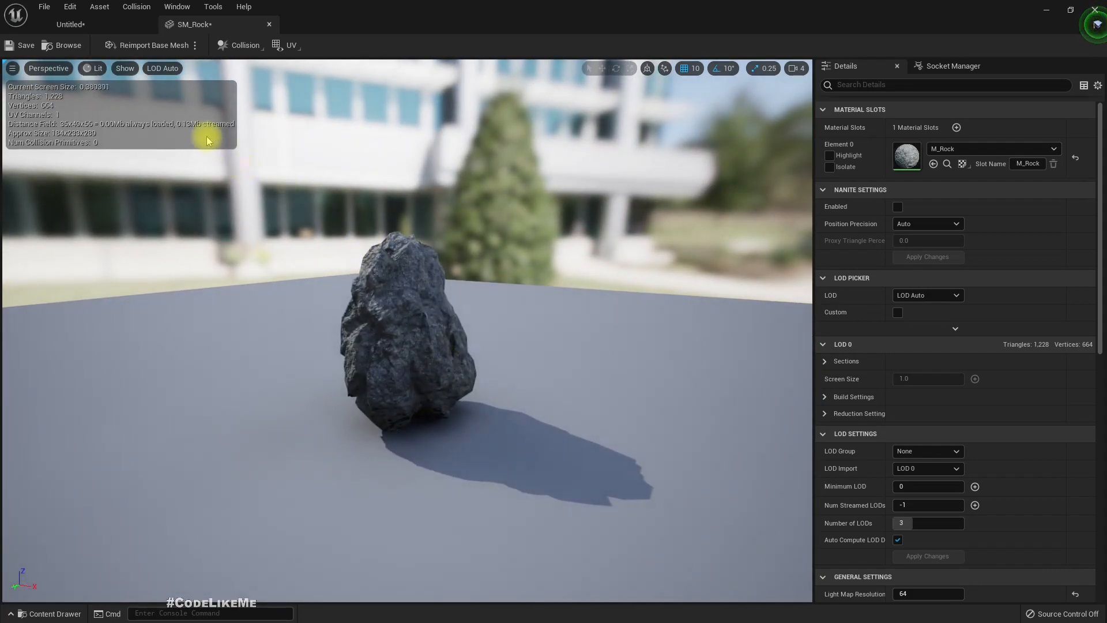
{"action": "left_click", "coordinate": [163, 68]}
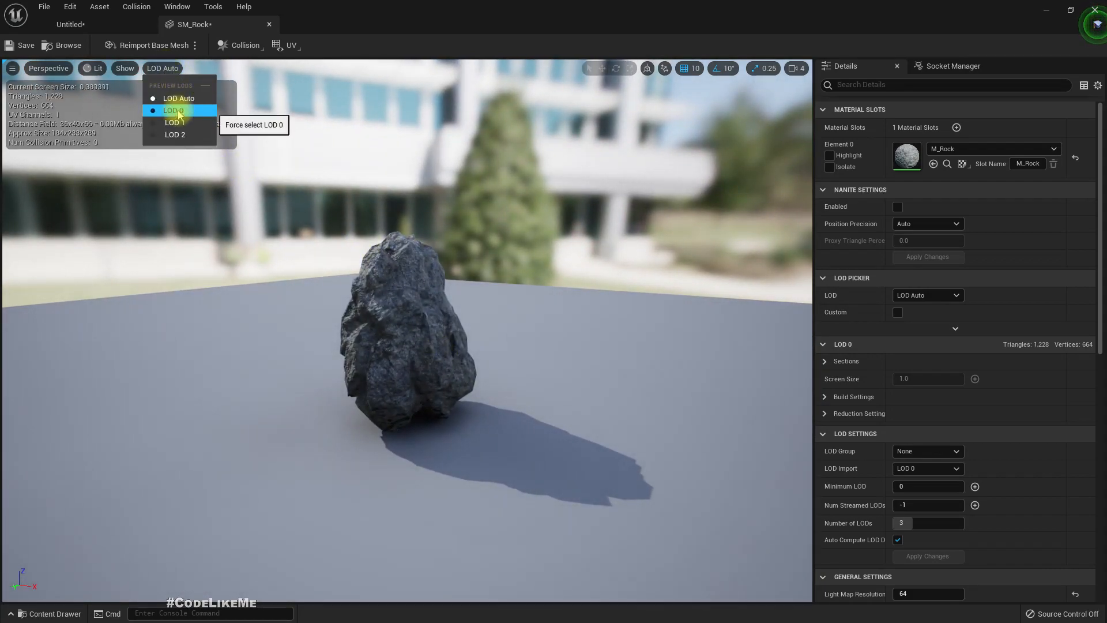
{"action": "left_click", "coordinate": [171, 110]}
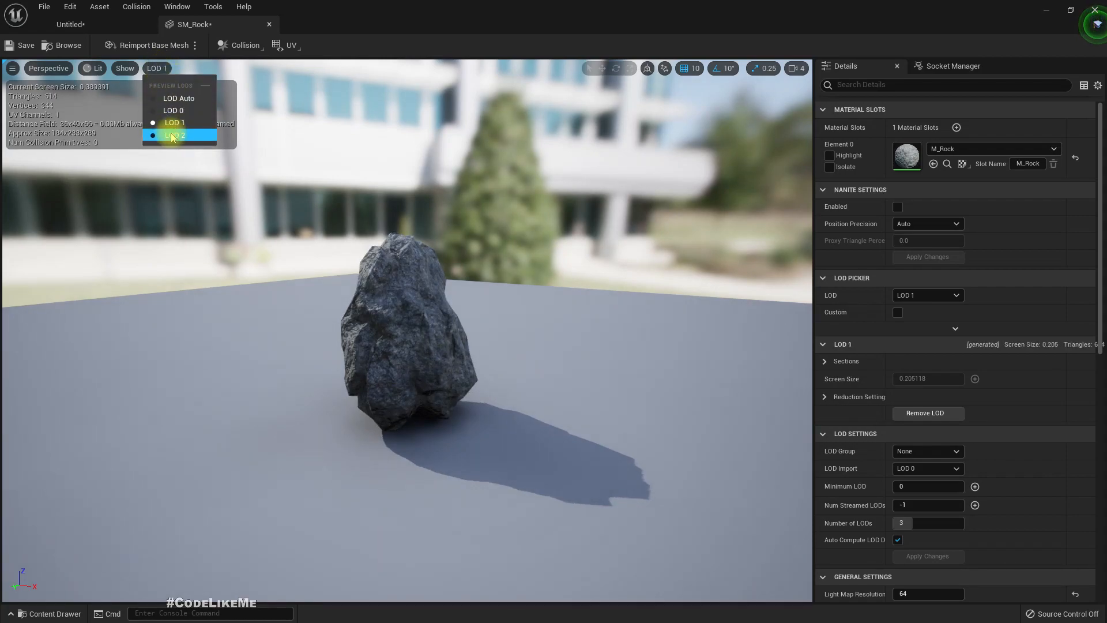
{"action": "left_click", "coordinate": [66, 24]}
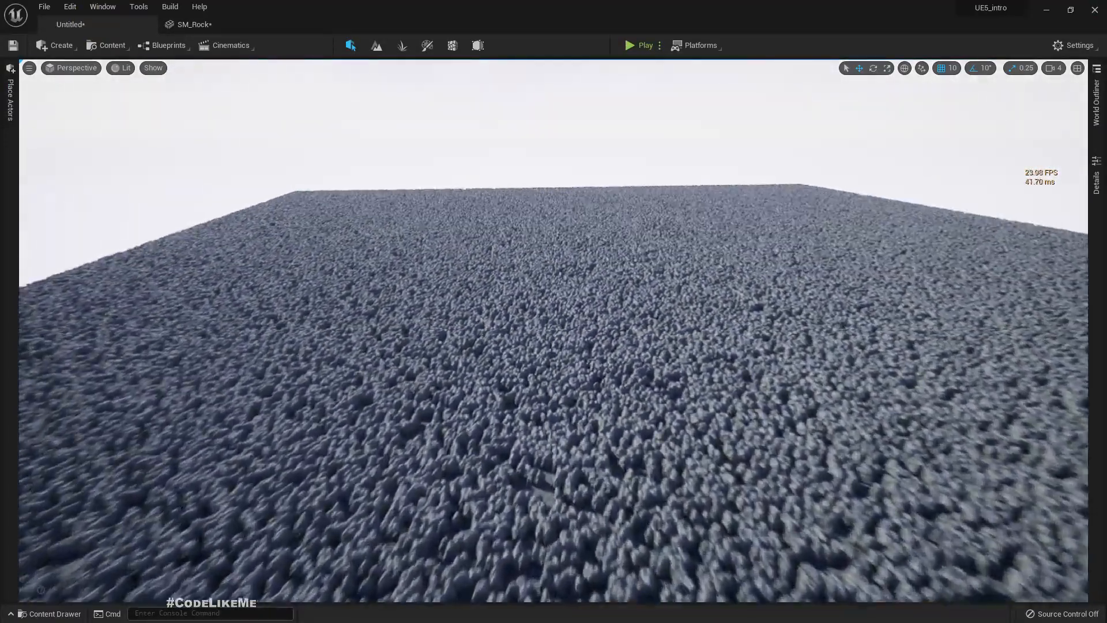
- Return to the level, view the landscape from afar, and open View Modes
{"action": "left_click", "coordinate": [190, 25]}
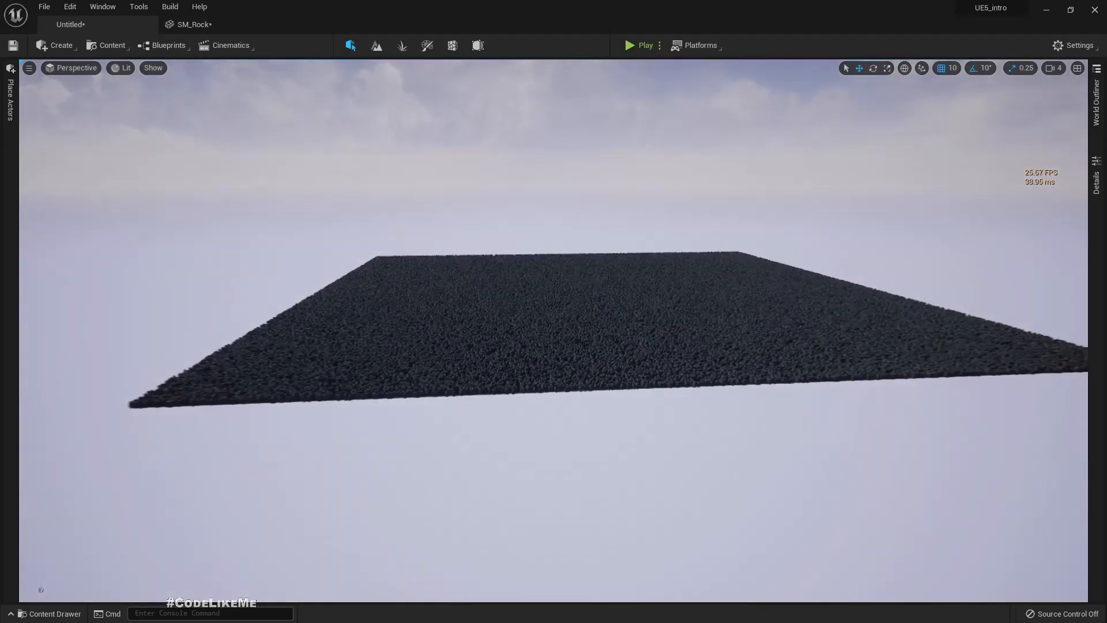
{"action": "left_click", "coordinate": [125, 68]}
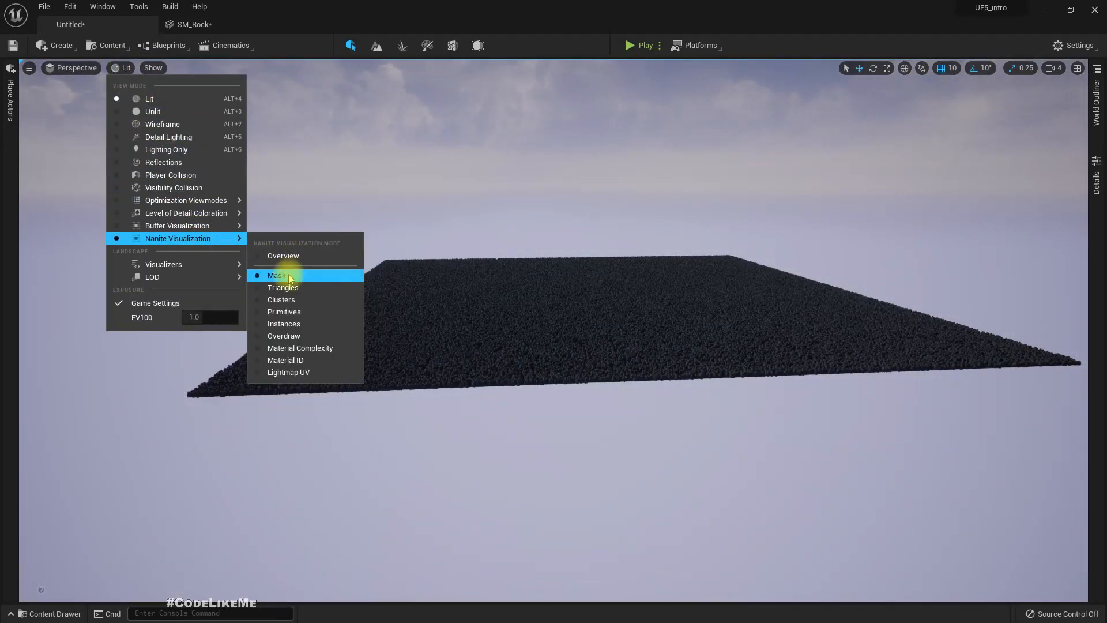
{"action": "left_click", "coordinate": [277, 276]}
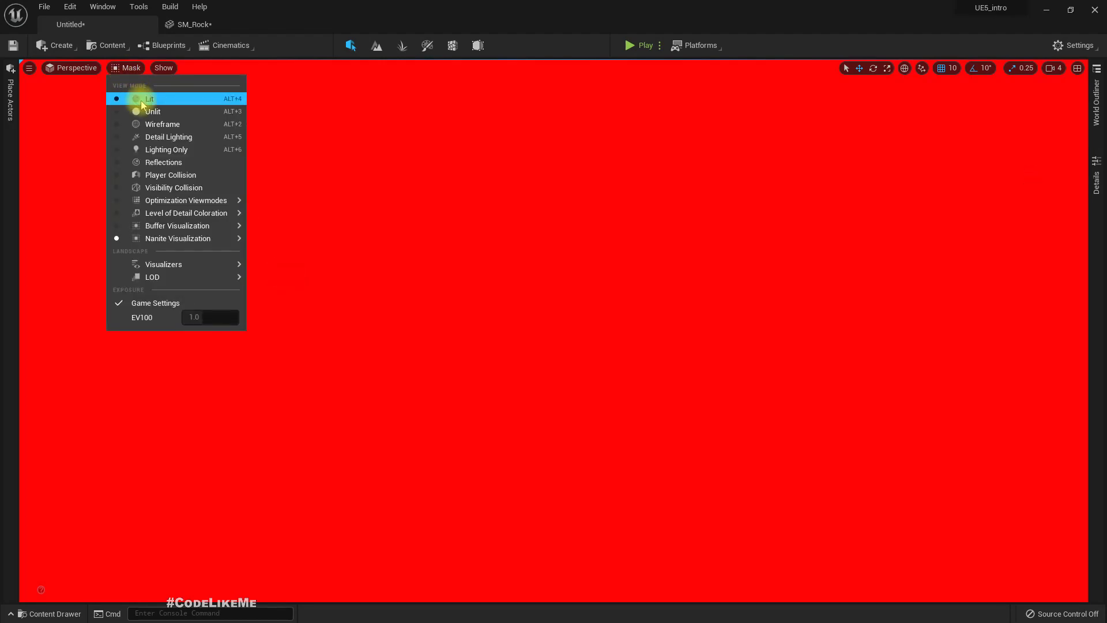
{"action": "left_click", "coordinate": [150, 98]}
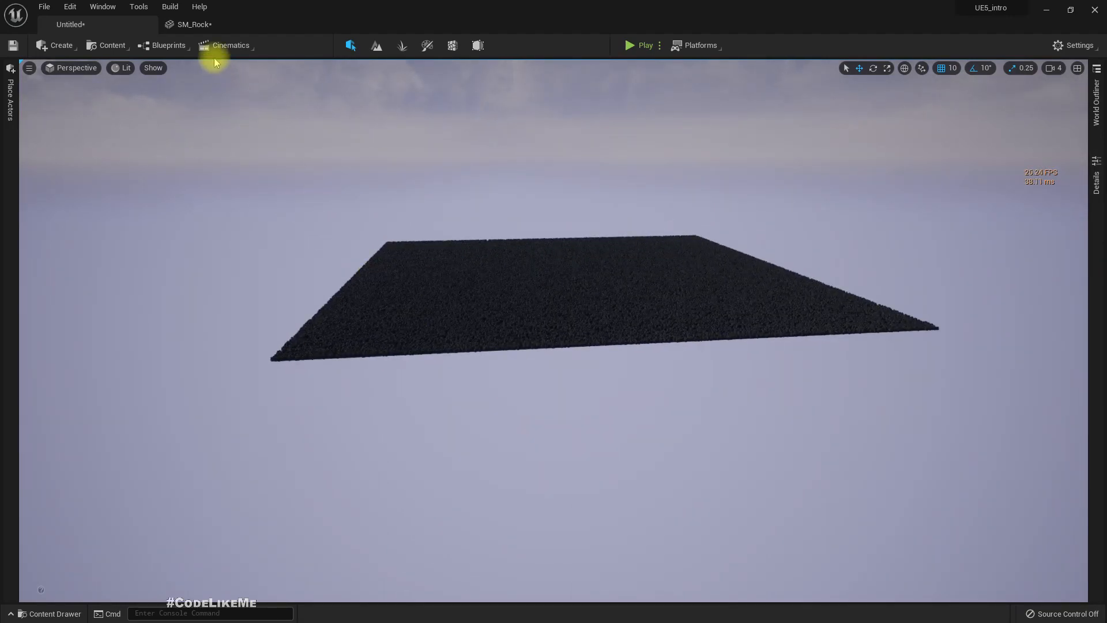
{"action": "left_click", "coordinate": [54, 613]}
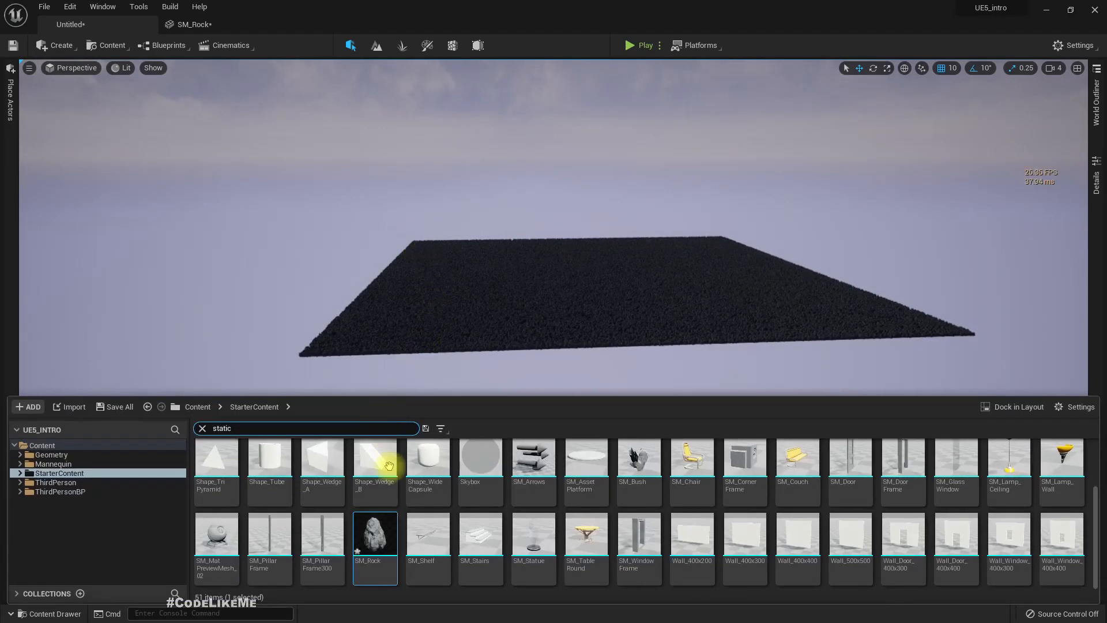
{"action": "right_click", "coordinate": [375, 535]}
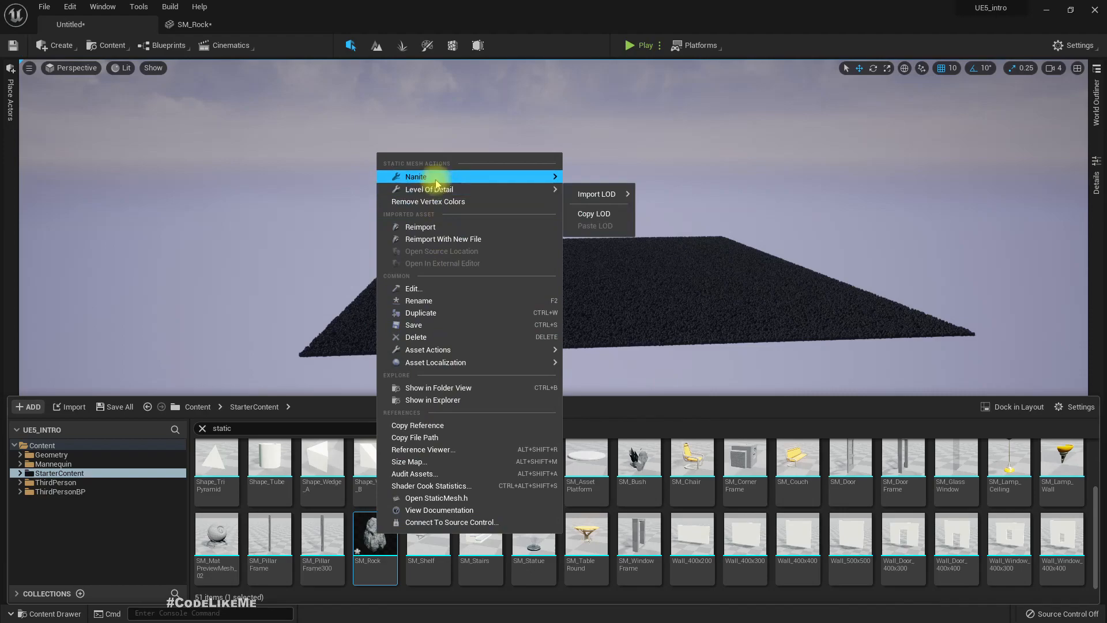
{"action": "mouse_move", "coordinate": [439, 176]}
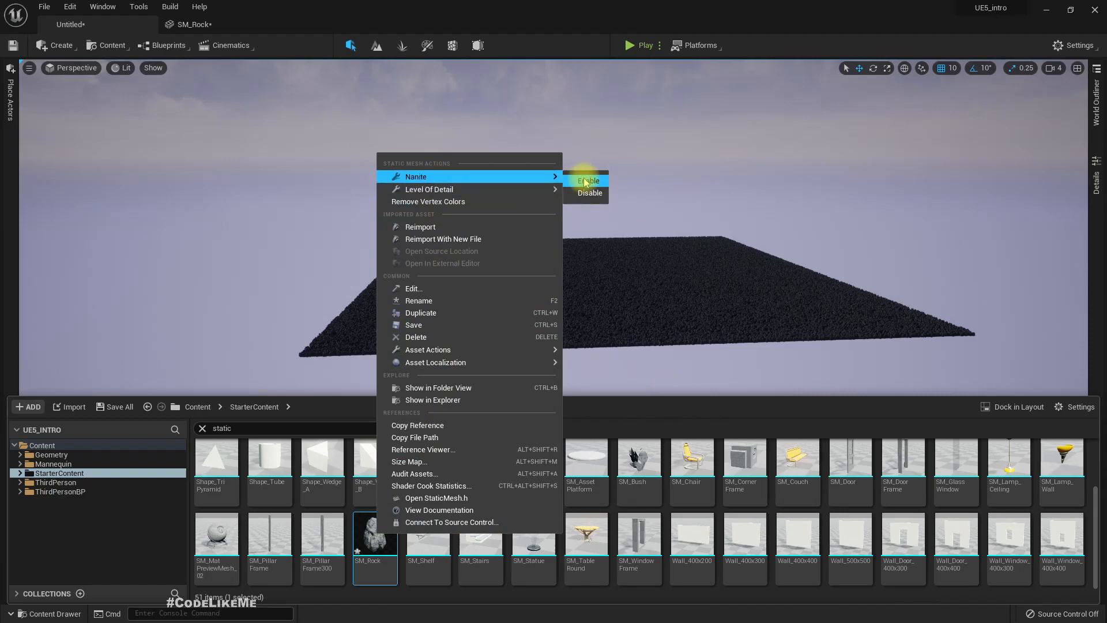
{"action": "left_click", "coordinate": [590, 181]}
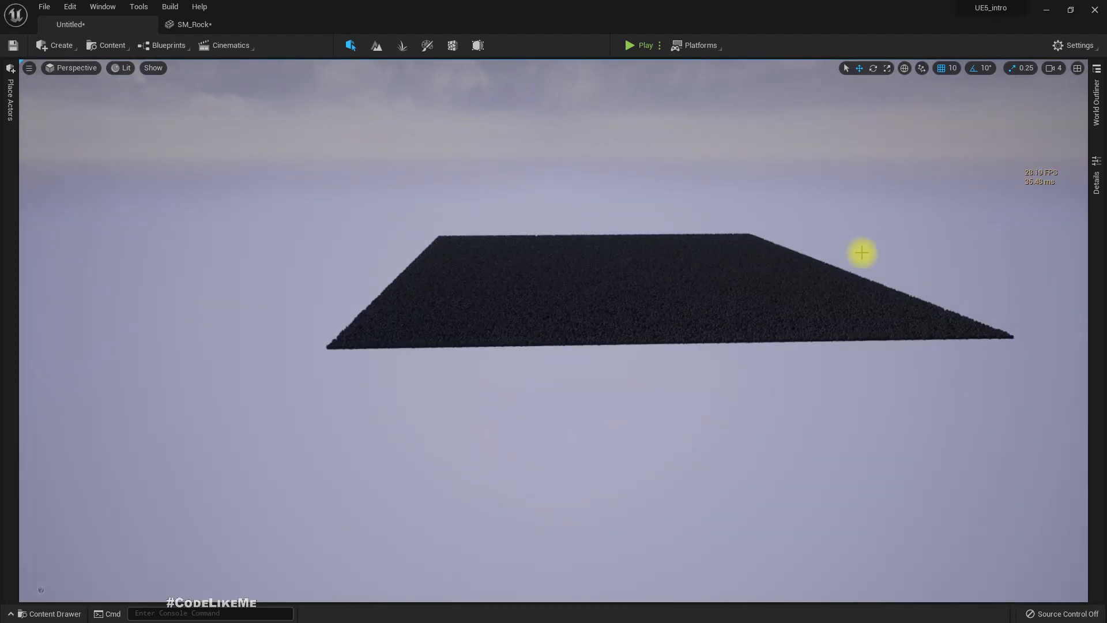
{"action": "mouse_move", "coordinate": [1063, 195]}
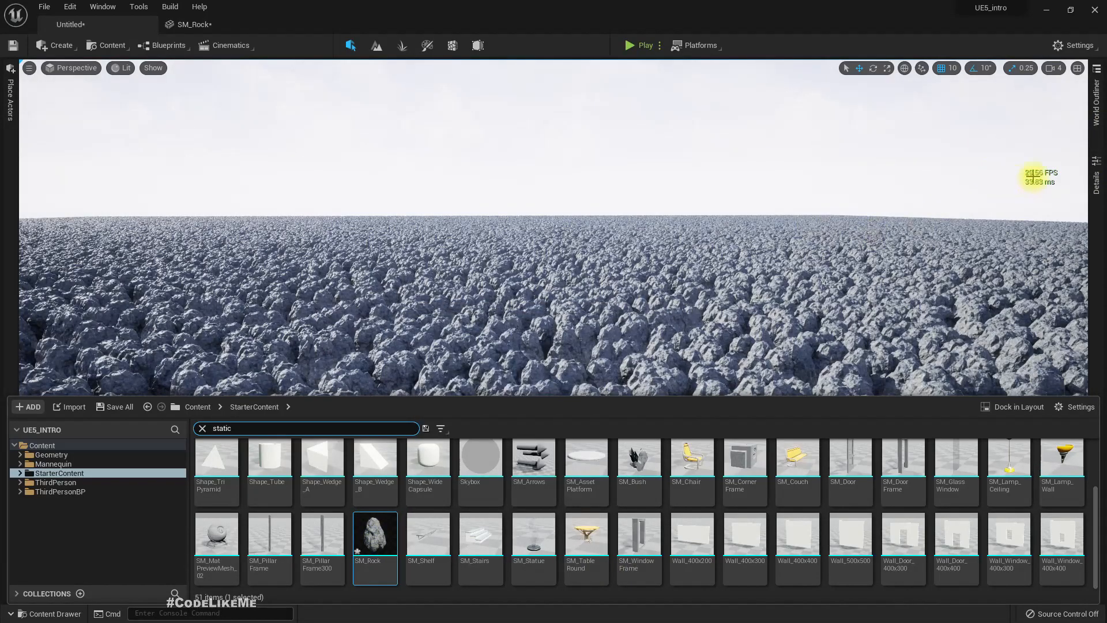
{"action": "right_click", "coordinate": [375, 534]}
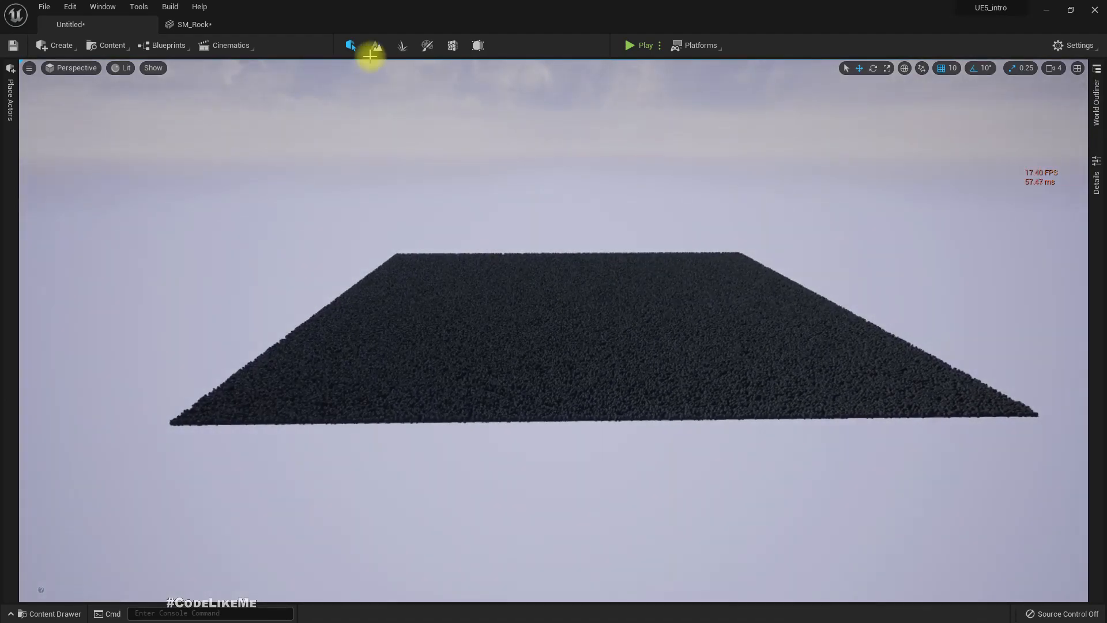
- Switch the viewport to Mesh LOD Coloration to tint rocks by LOD level
{"action": "left_click", "coordinate": [126, 68]}
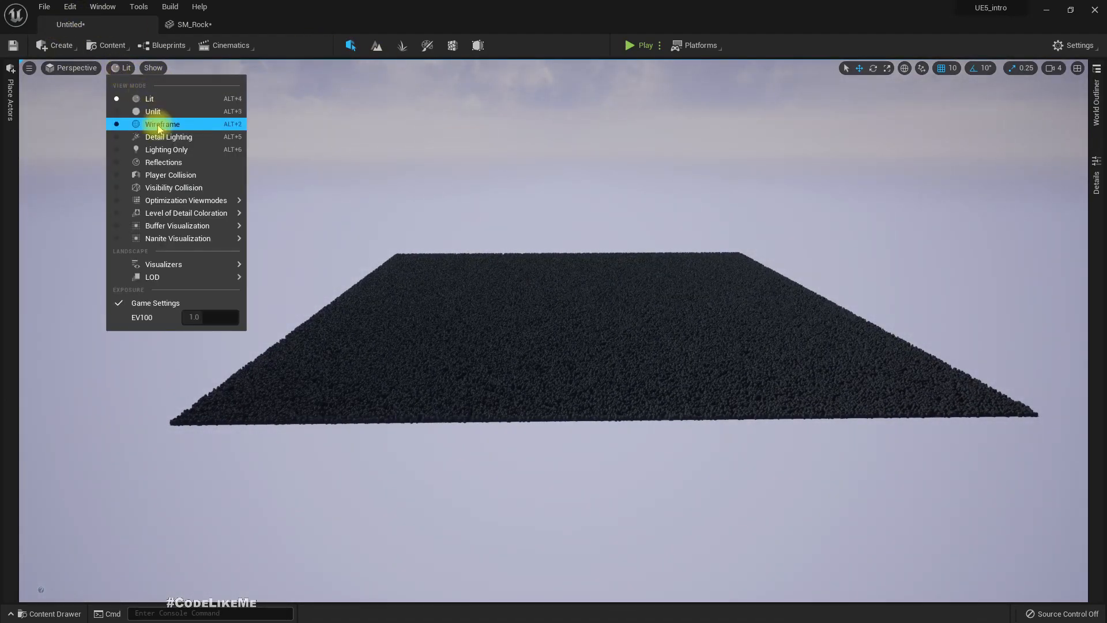
{"action": "mouse_move", "coordinate": [186, 213]}
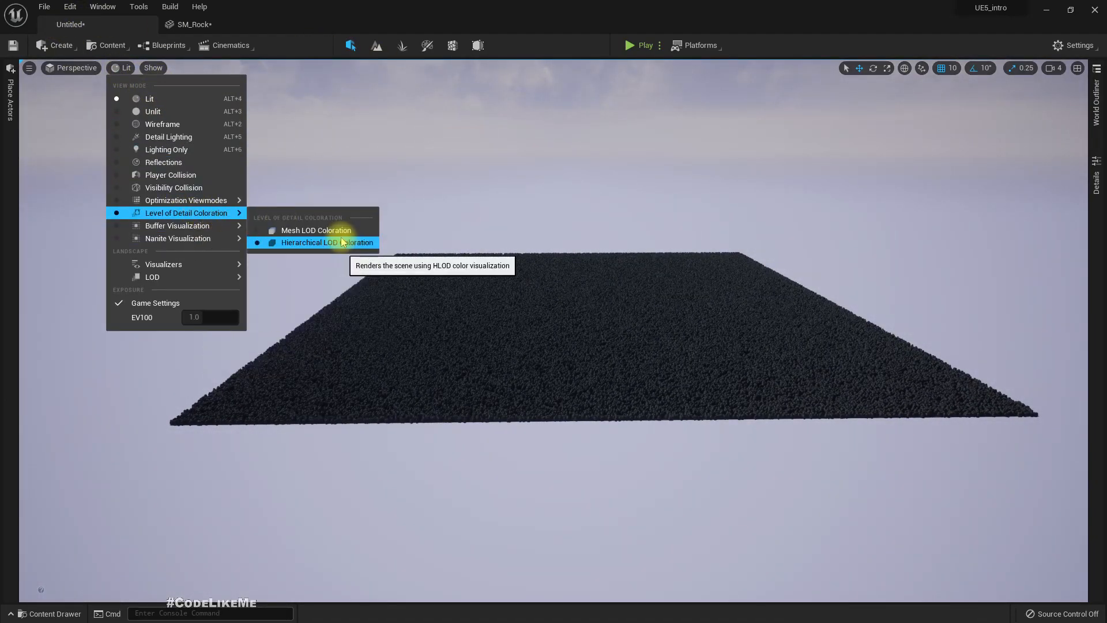
{"action": "left_click", "coordinate": [316, 230]}
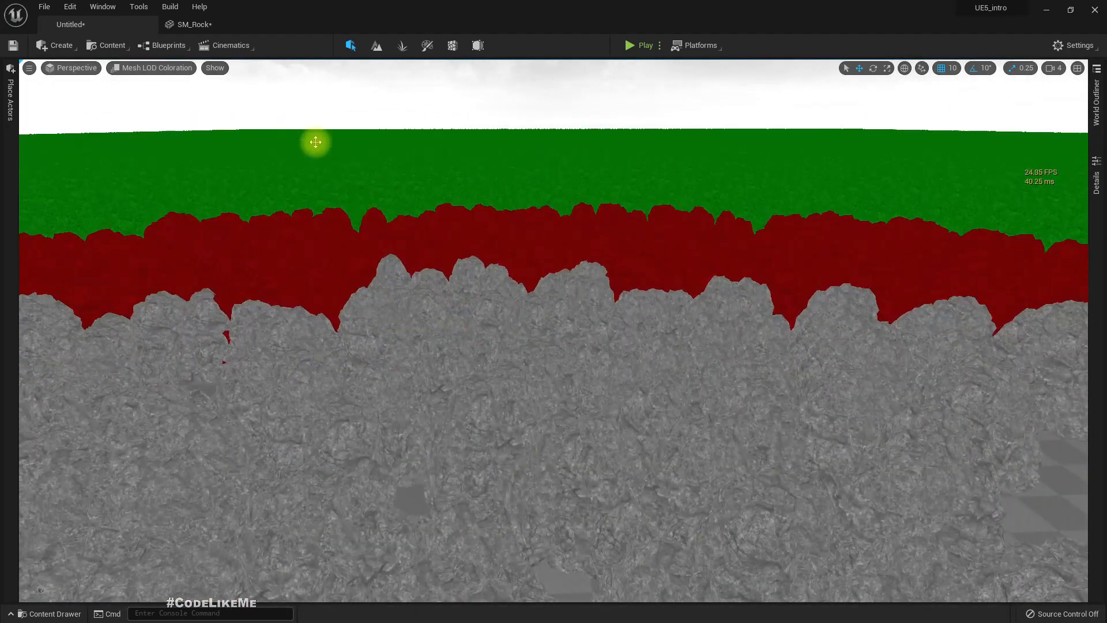
- Select SM_Rock, view the rock field in Nanite Triangles visualization, then switch back to Lit
{"action": "left_click", "coordinate": [49, 613]}
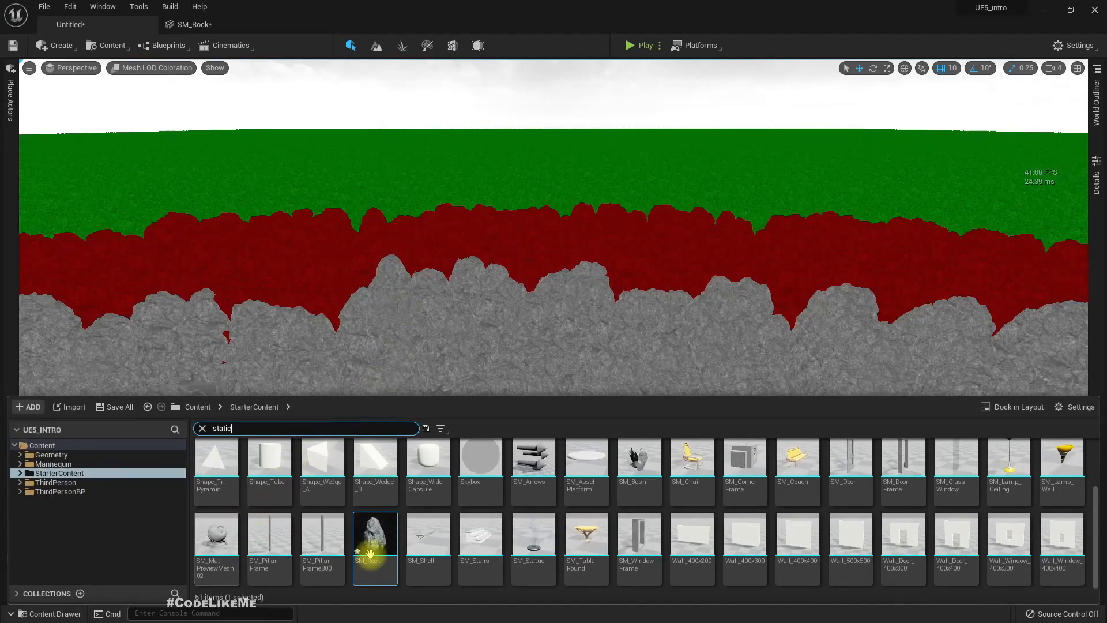
{"action": "right_click", "coordinate": [375, 534]}
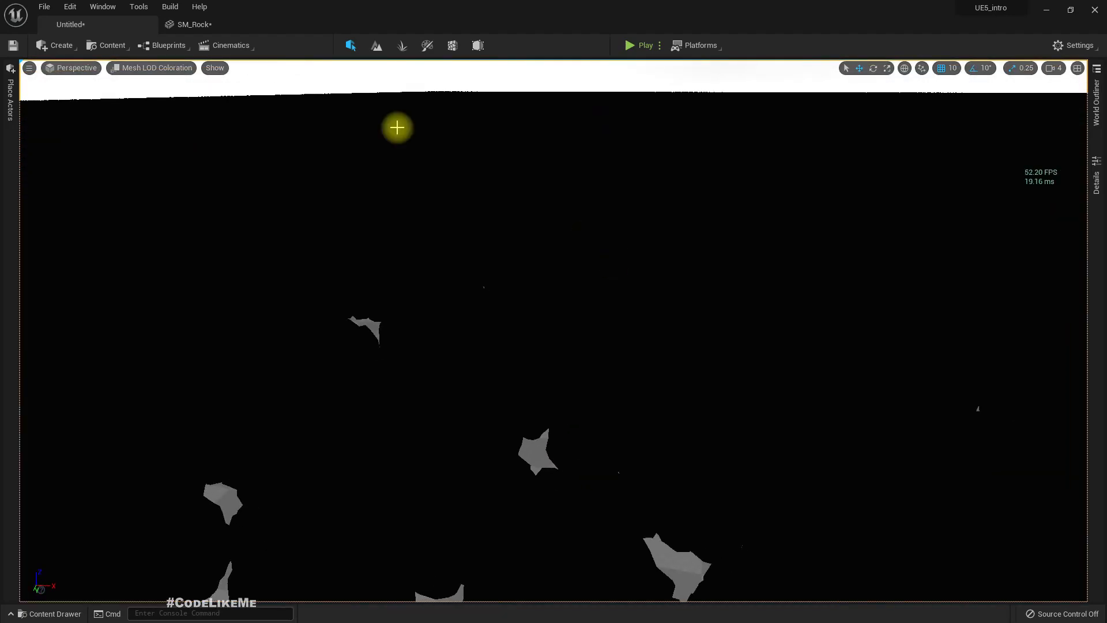
{"action": "left_click", "coordinate": [156, 68]}
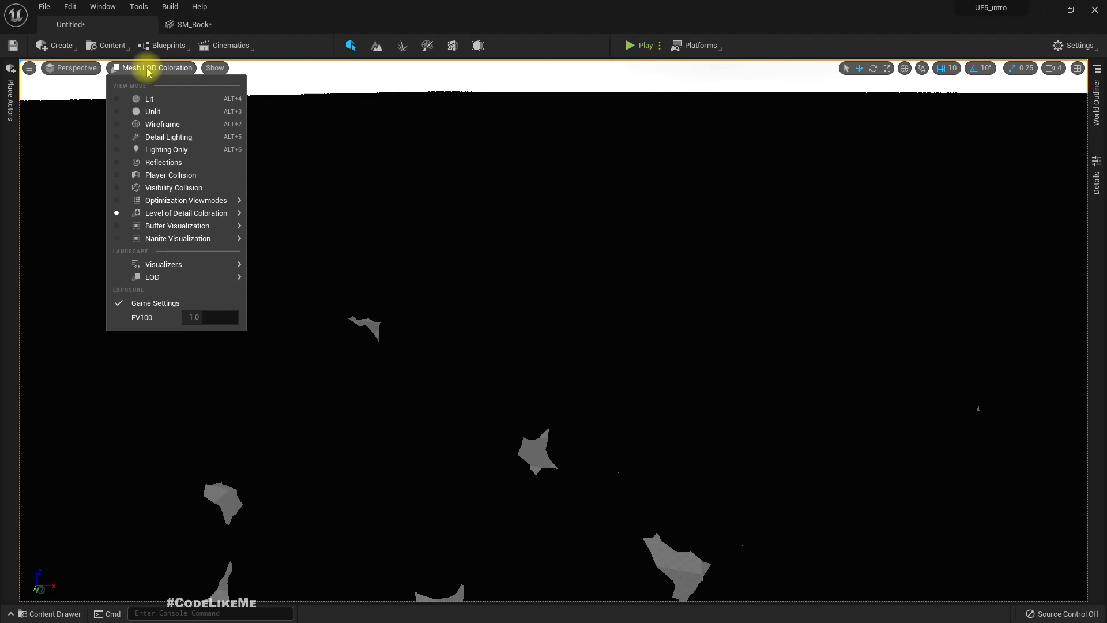
{"action": "mouse_move", "coordinate": [177, 238]}
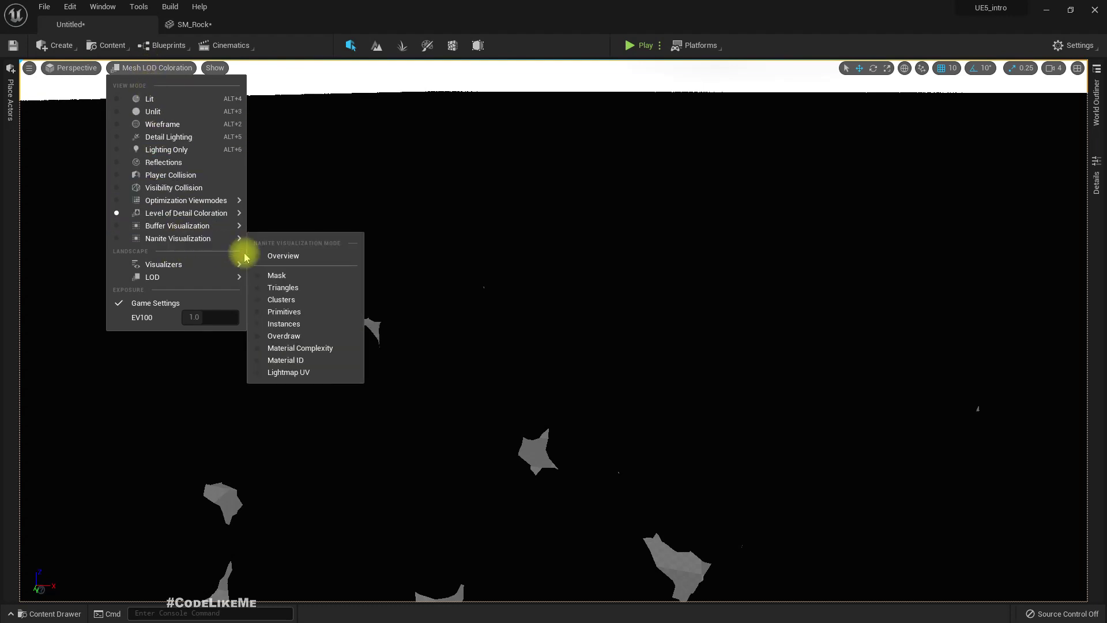
{"action": "left_click", "coordinate": [283, 287]}
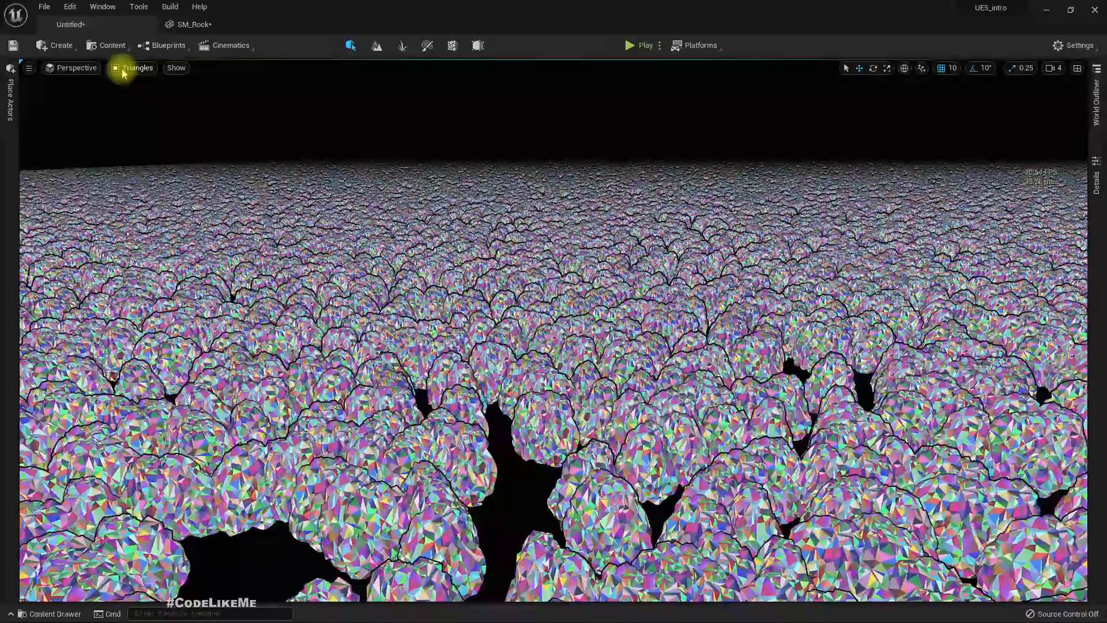
{"action": "left_click", "coordinate": [136, 68]}
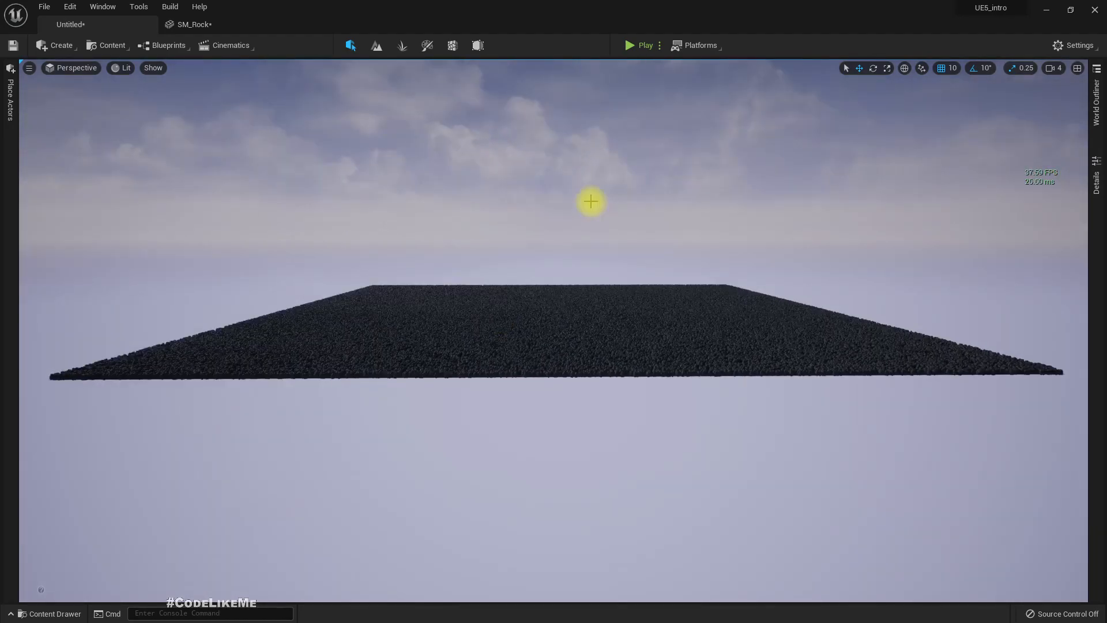
{"action": "mouse_move", "coordinate": [1061, 190]}
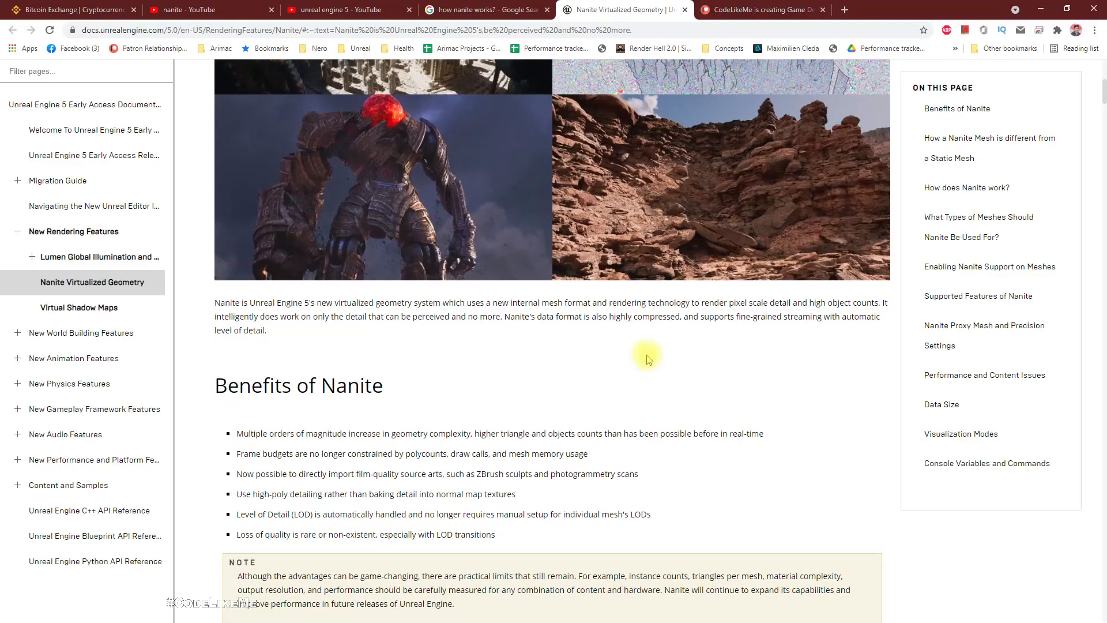
- Scroll the Nanite docs from Benefits of Nanite to Nanite Proxy Mesh and Precision Settings
{"action": "scroll", "scroll_direction": "down", "scroll_amount": 3}
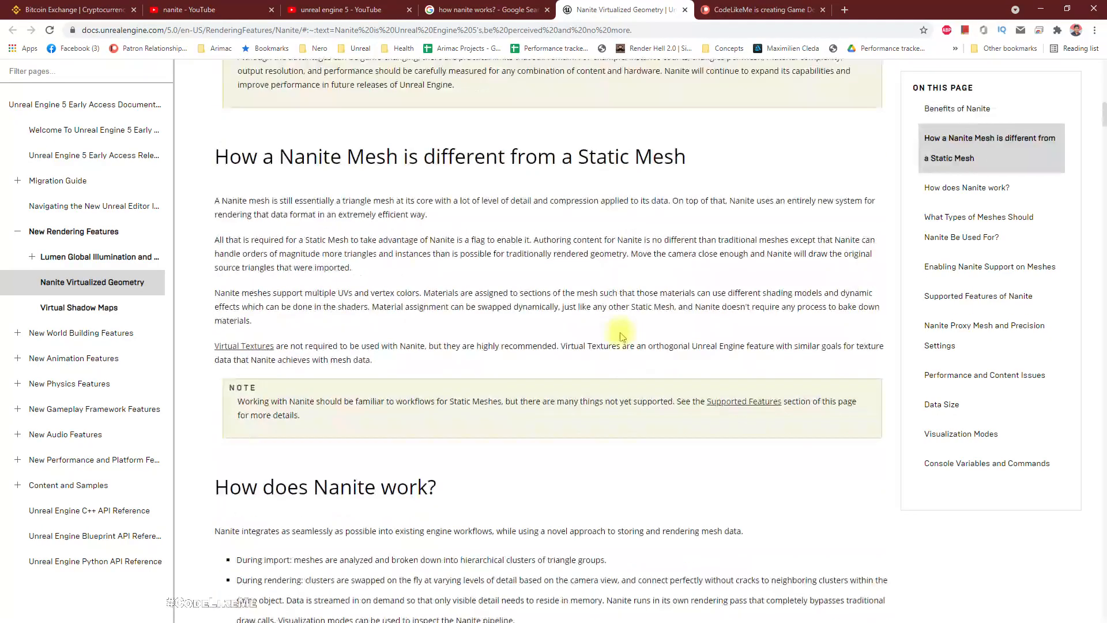
{"action": "scroll", "scroll_direction": "down", "scroll_amount": 3}
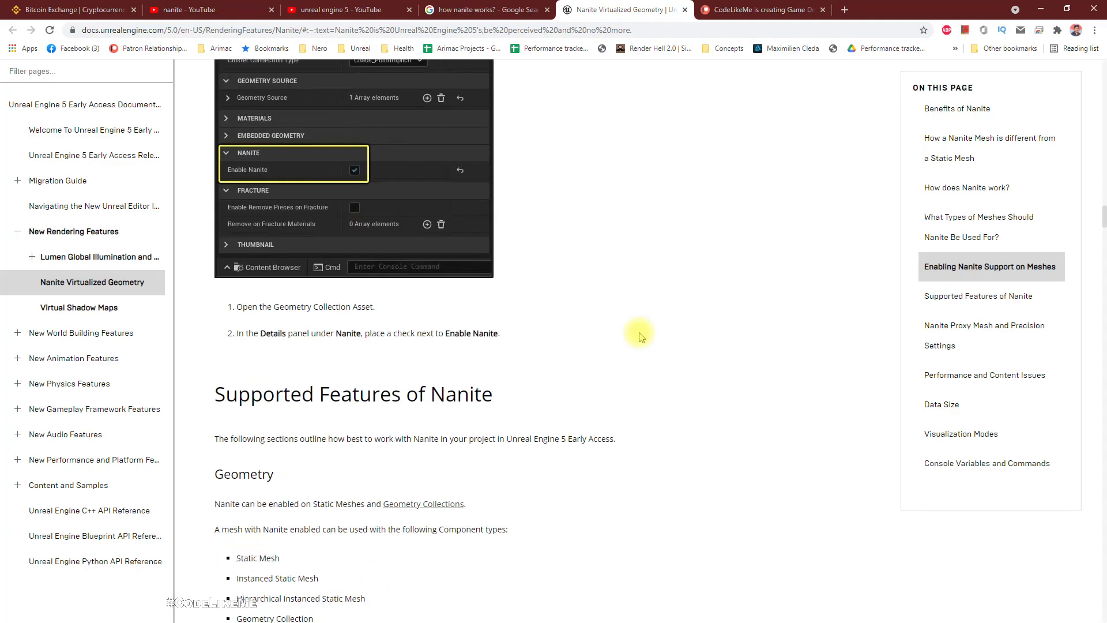
{"action": "scroll", "scroll_direction": "down", "scroll_amount": 3}
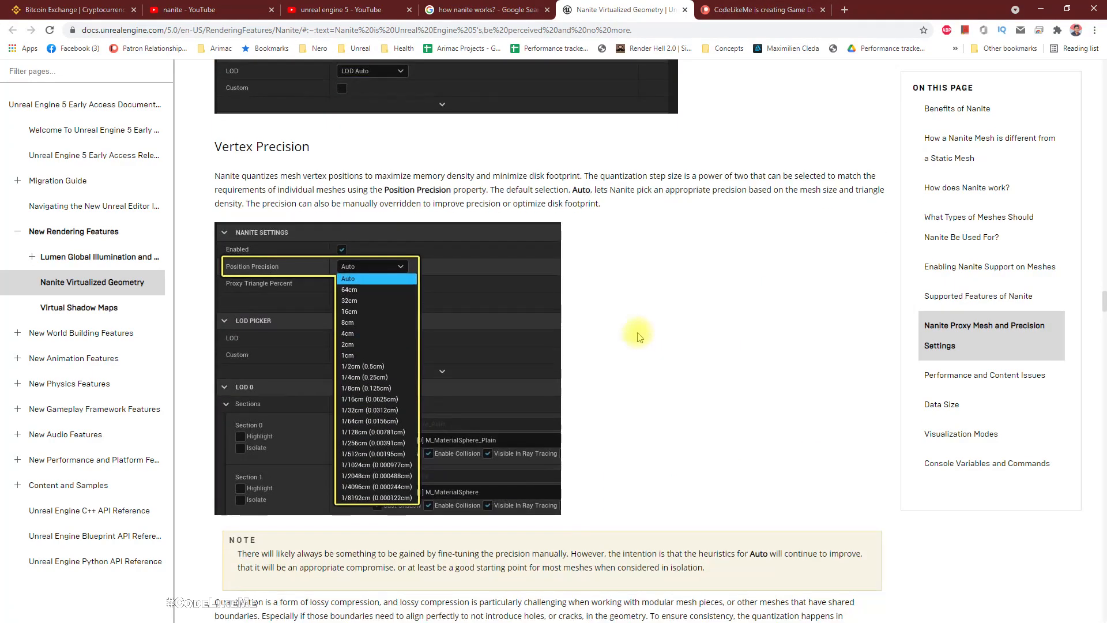
{"action": "scroll", "scroll_direction": "down", "scroll_amount": 3}
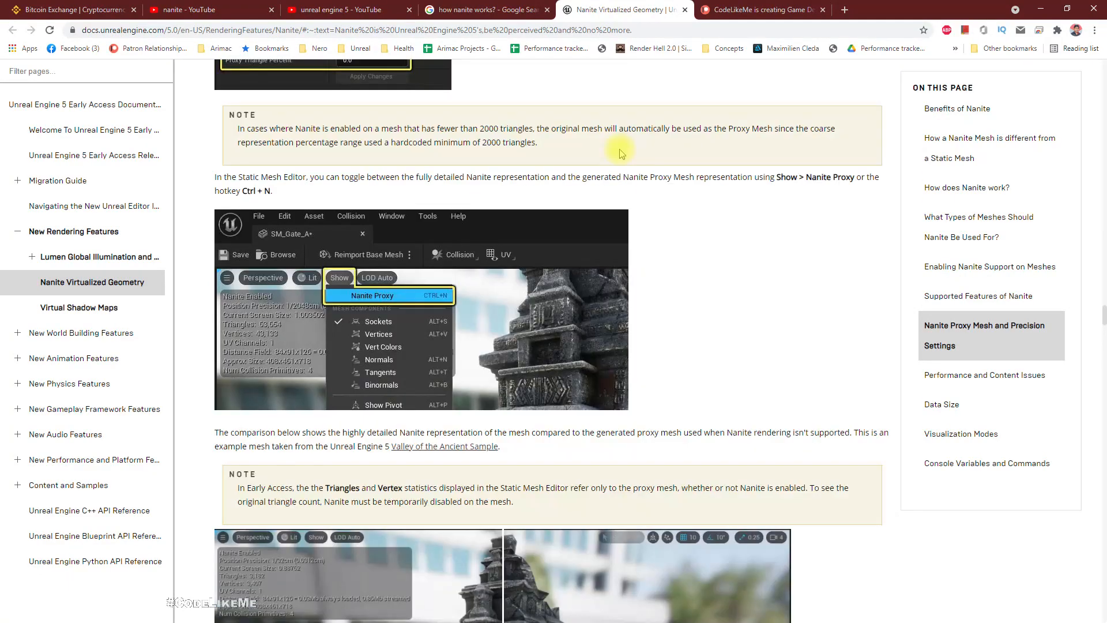
{"action": "mouse_move", "coordinate": [346, 232]}
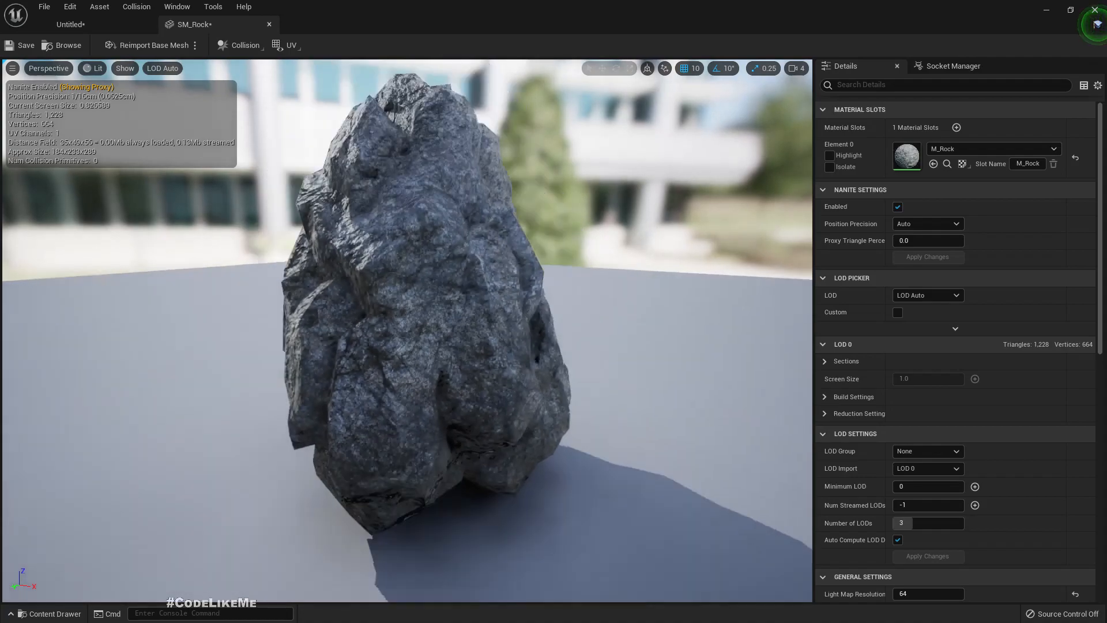
- Set SM_Rock's Number of LODs to 1 and preview its Nanite Proxy via Show options
{"action": "scroll", "scroll_direction": "down", "scroll_amount": 3}
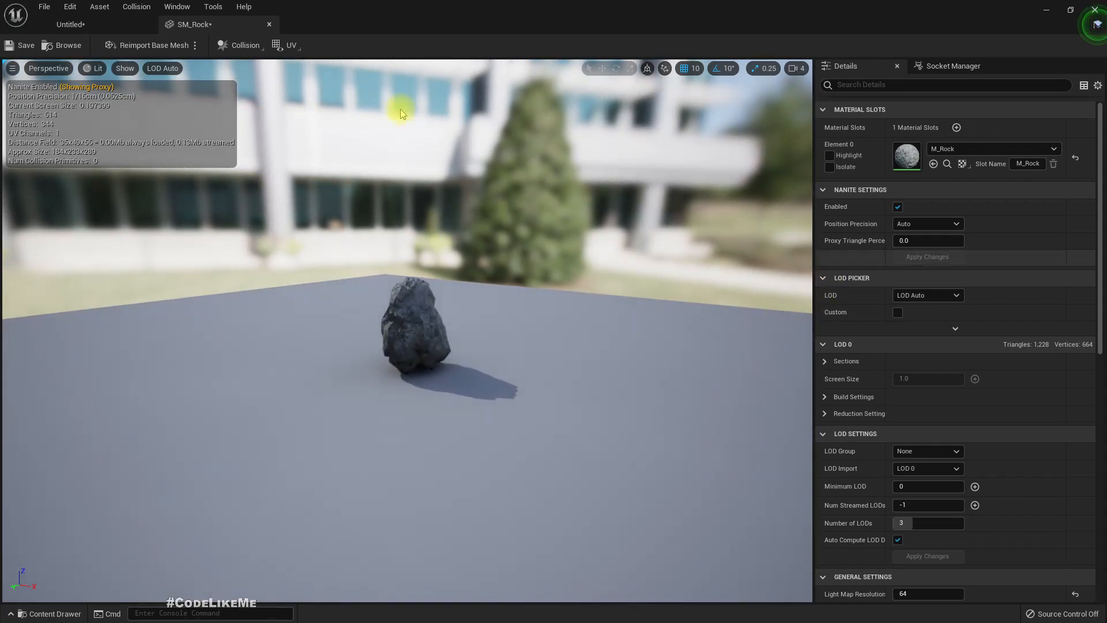
{"action": "mouse_move", "coordinate": [155, 68]}
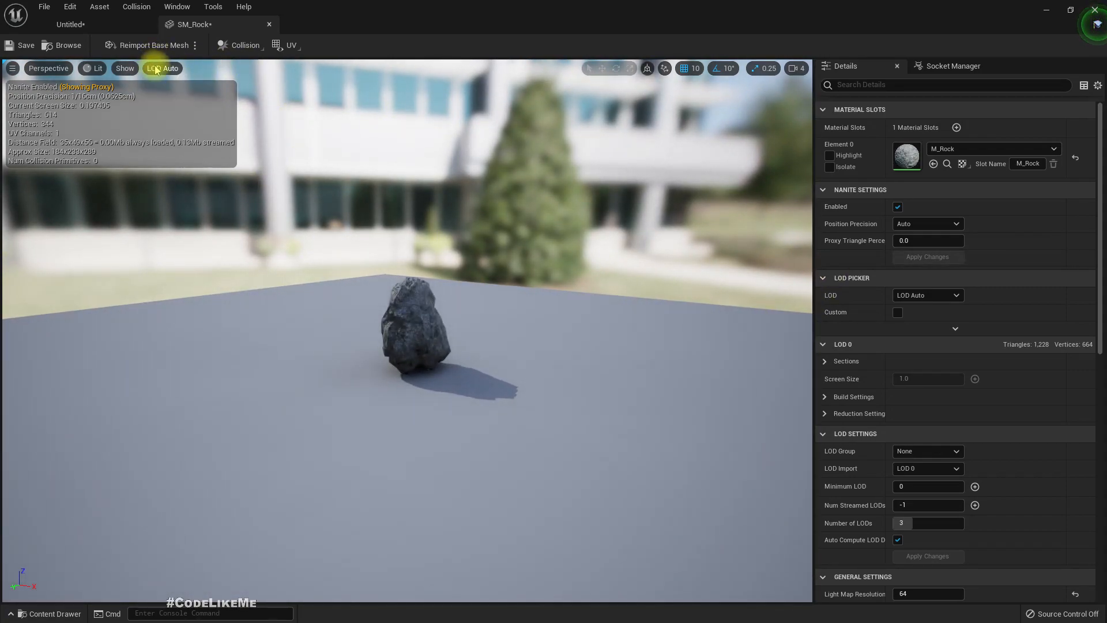
{"action": "mouse_move", "coordinate": [929, 523]}
{"action": "type", "text": "1"}
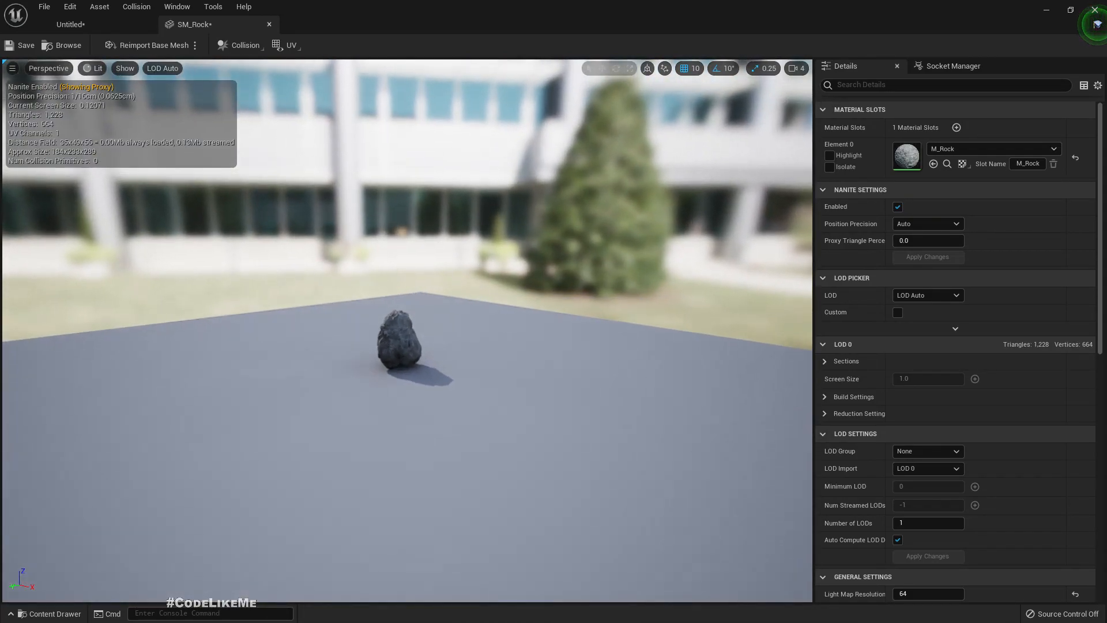
{"action": "left_click", "coordinate": [124, 68]}
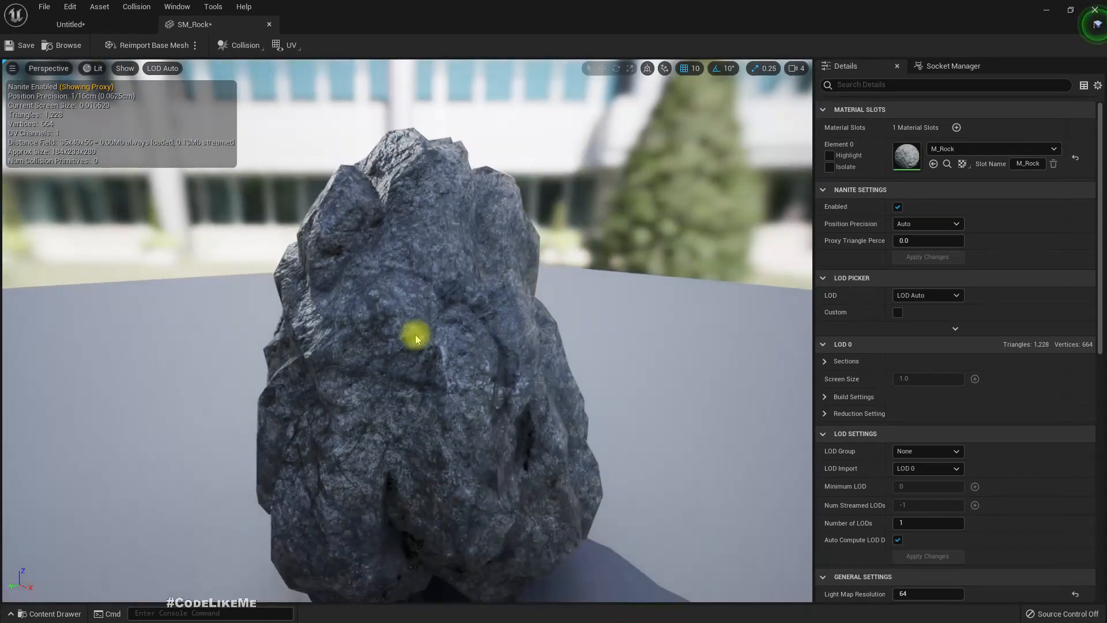
{"action": "left_click", "coordinate": [125, 68]}
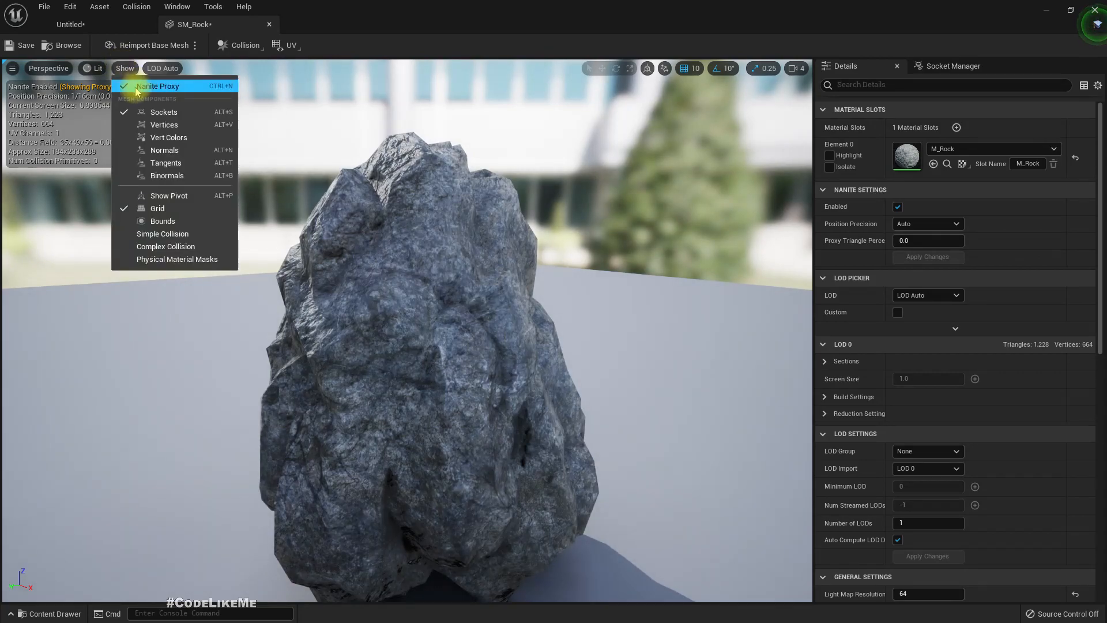
{"action": "mouse_move", "coordinate": [130, 94]}
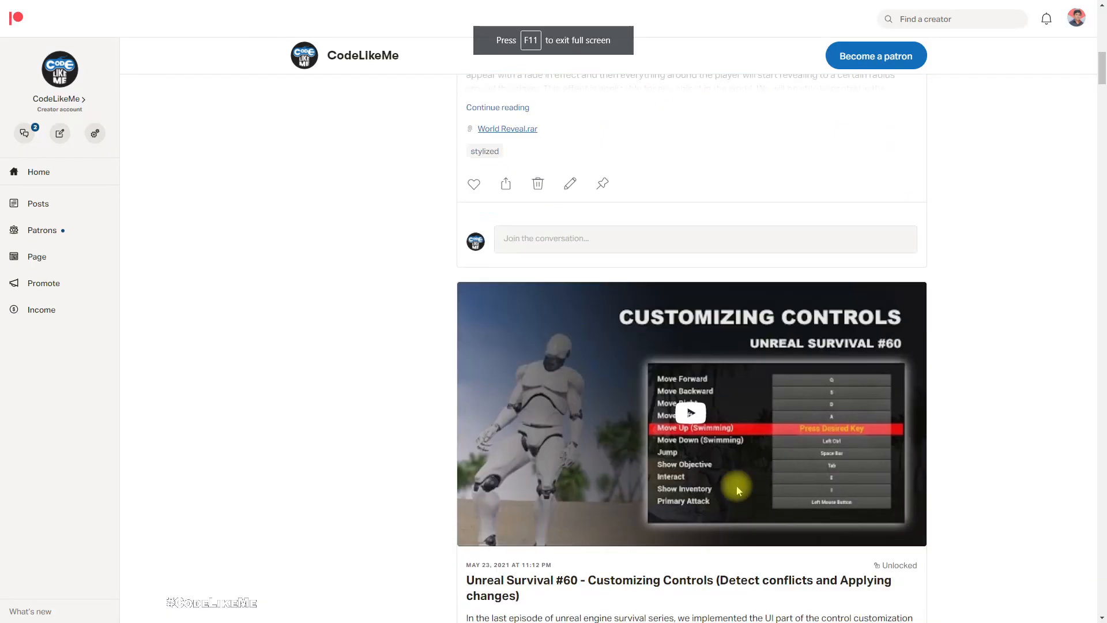
- Scroll through CodeLikeMe's Patreon feed of Unreal tutorial posts with project files
{"action": "scroll", "scroll_direction": "down", "scroll_amount": 3}
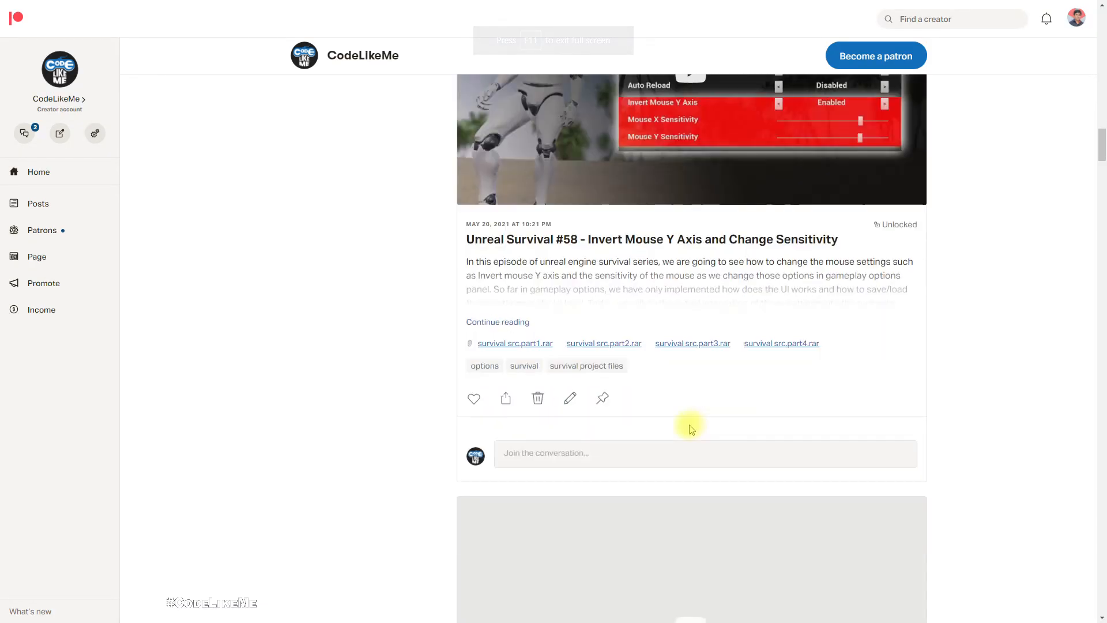
{"action": "scroll", "scroll_direction": "down", "scroll_amount": 3}
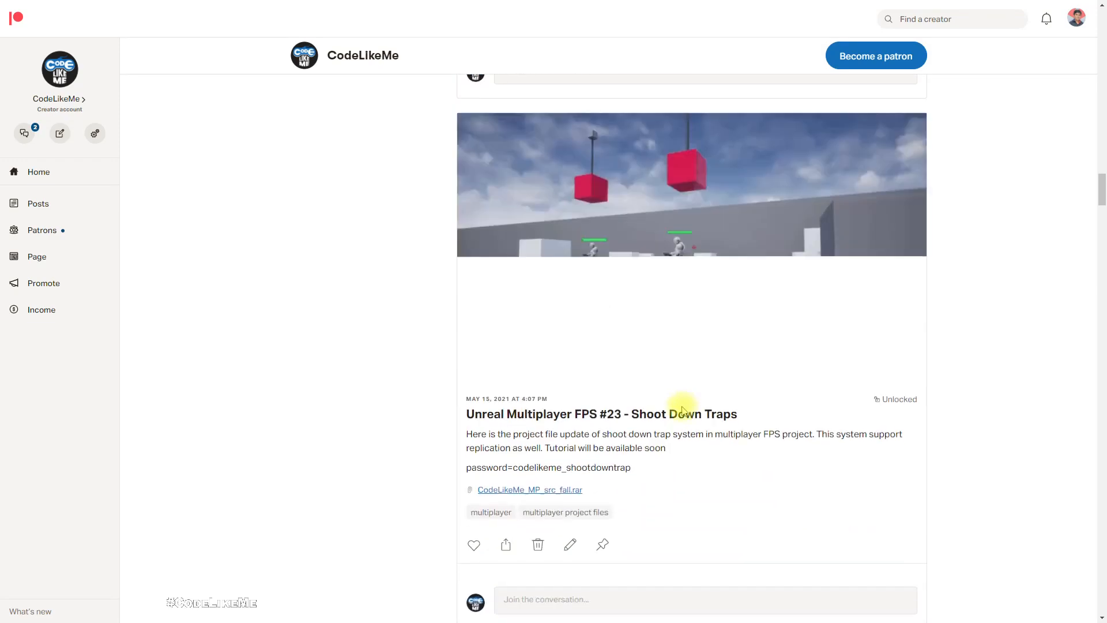
{"action": "scroll", "scroll_direction": "down", "scroll_amount": 3}
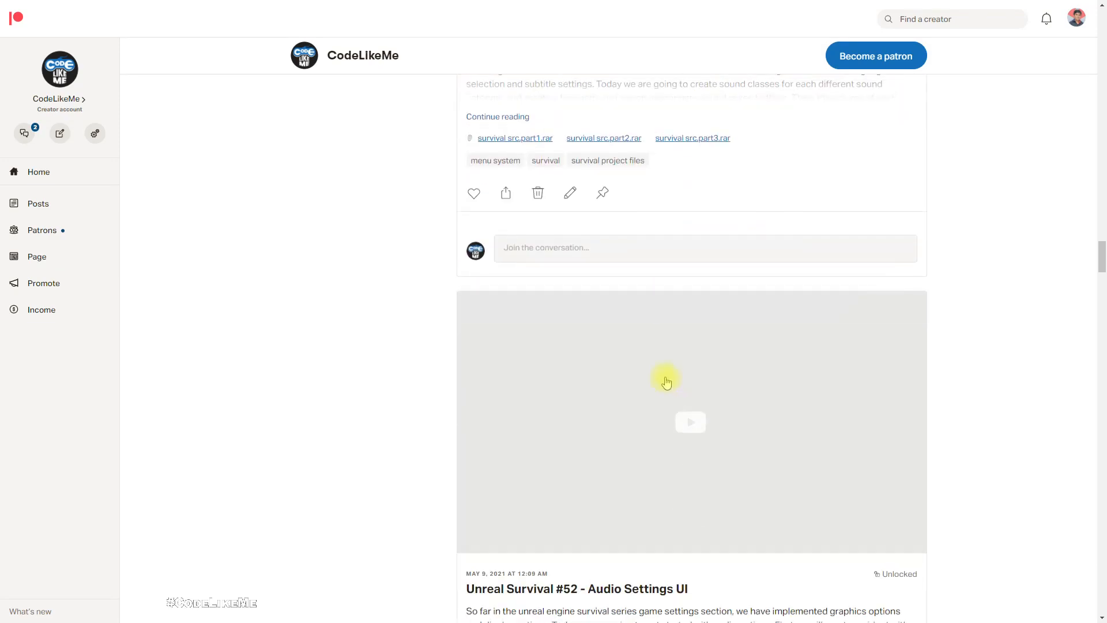
{"action": "scroll", "scroll_direction": "down", "scroll_amount": 3}
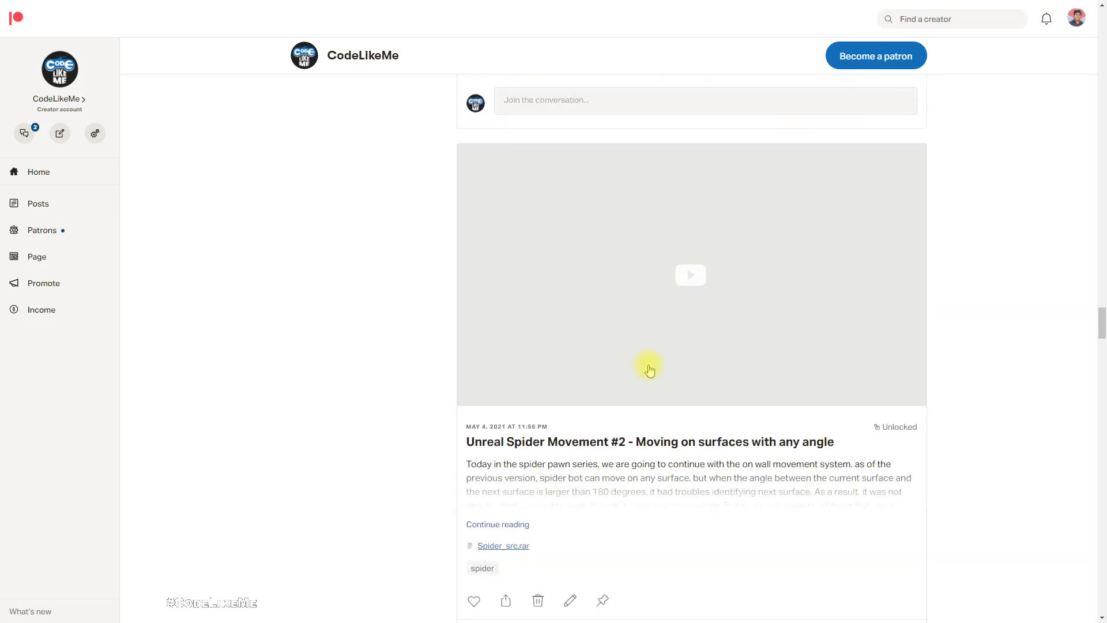
{"action": "scroll", "scroll_direction": "down", "scroll_amount": 3}
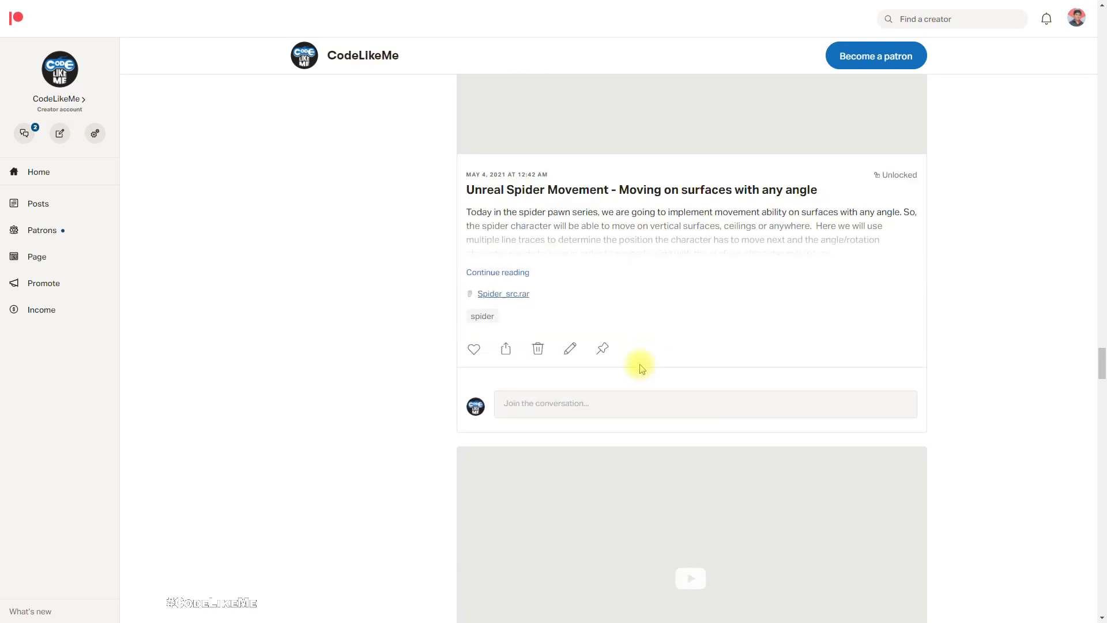
{"action": "scroll", "scroll_direction": "down", "scroll_amount": 3}
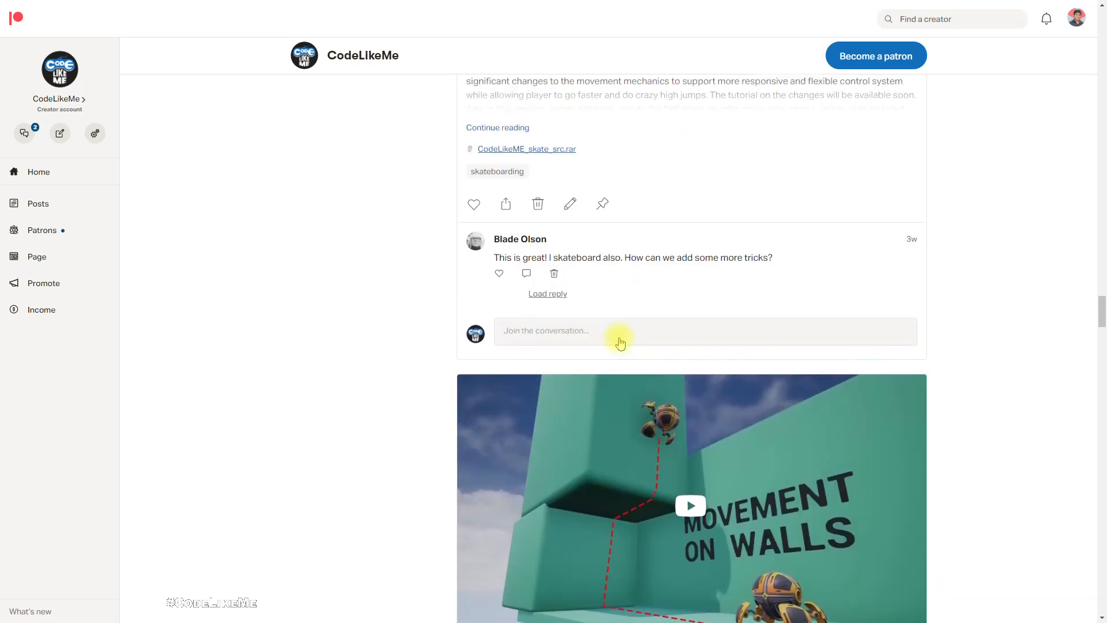
{"action": "scroll", "scroll_direction": "down", "scroll_amount": 3}
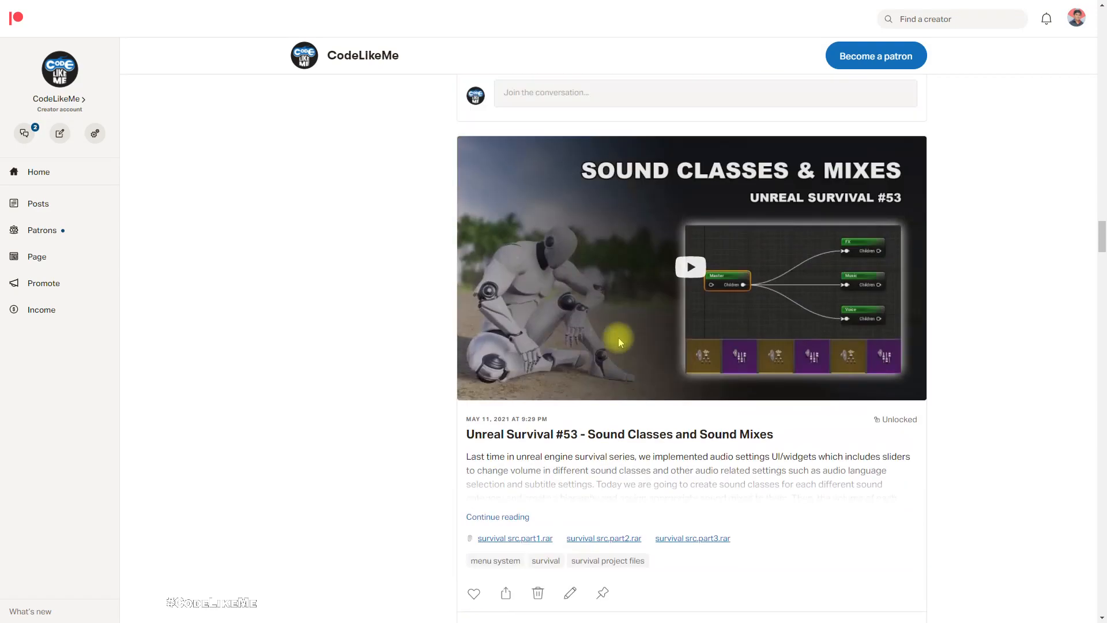
{"action": "scroll", "scroll_direction": "down", "scroll_amount": 3}
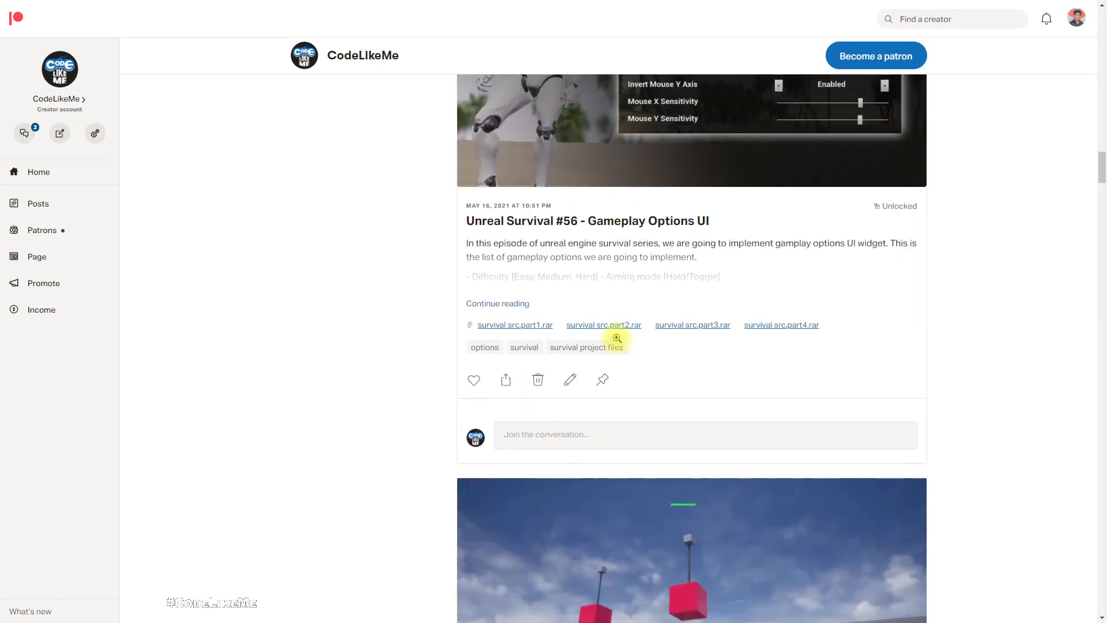